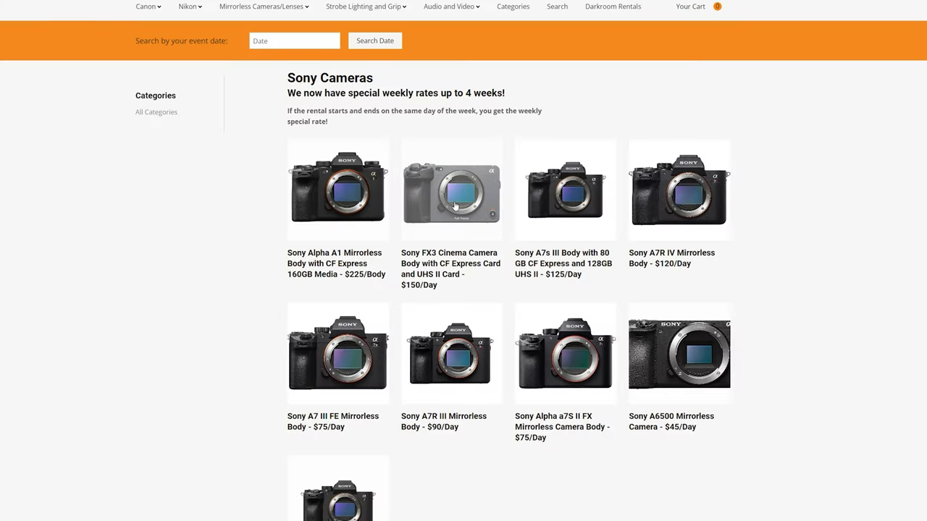
# Browse Sony camera rental rates, then switch to the freelance rate calculator tab.
pyautogui.click(451, 190)
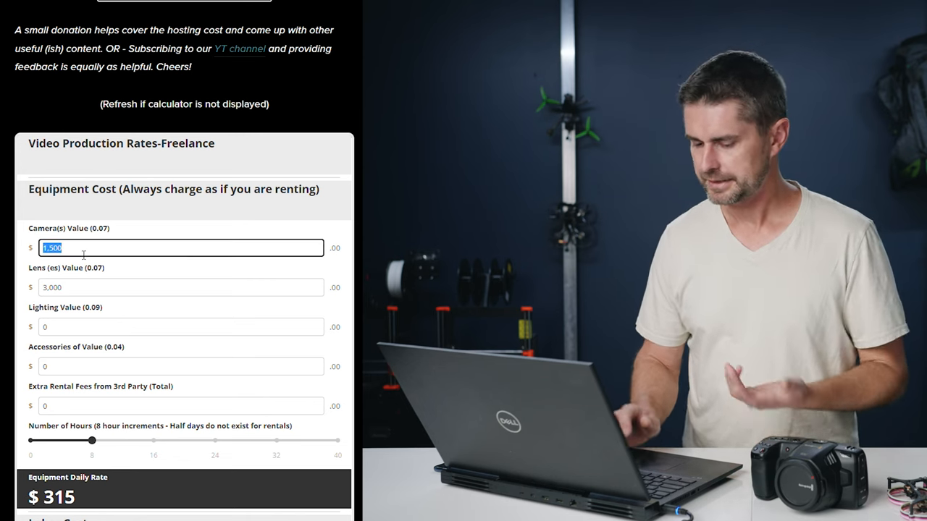
# Enter a camera value of 3,500 and a lighting value of 500.
pyautogui.write('3500')
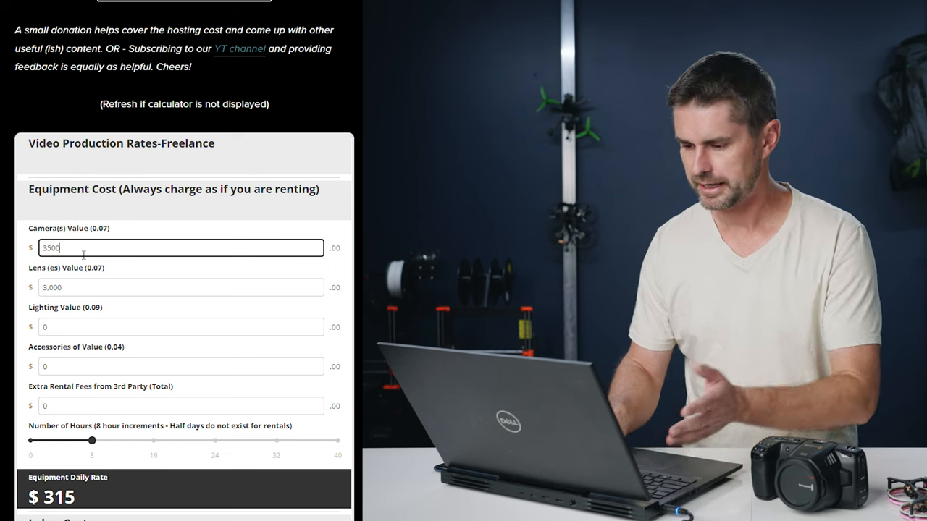
pyautogui.click(181, 287)
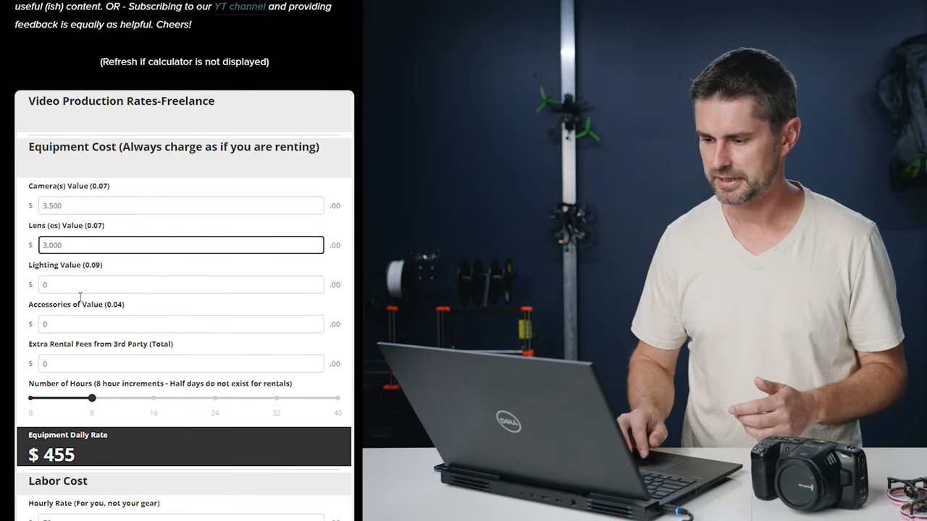
pyautogui.click(181, 284)
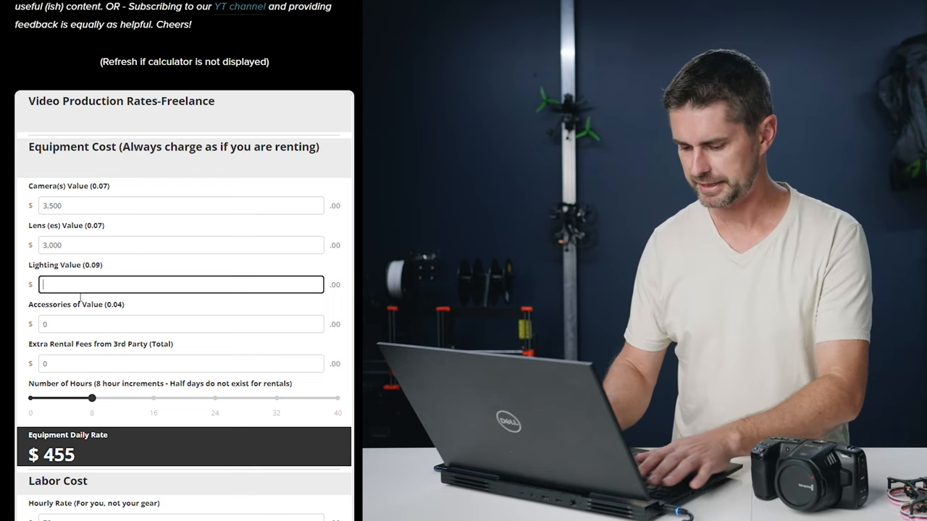
pyautogui.write('500')
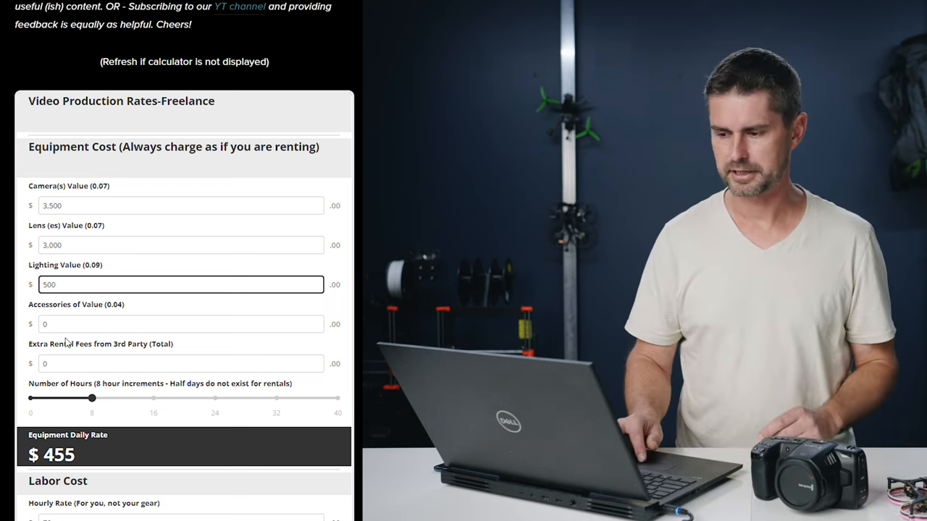
# Replace the accessories value with 2,500.
pyautogui.click(181, 324)
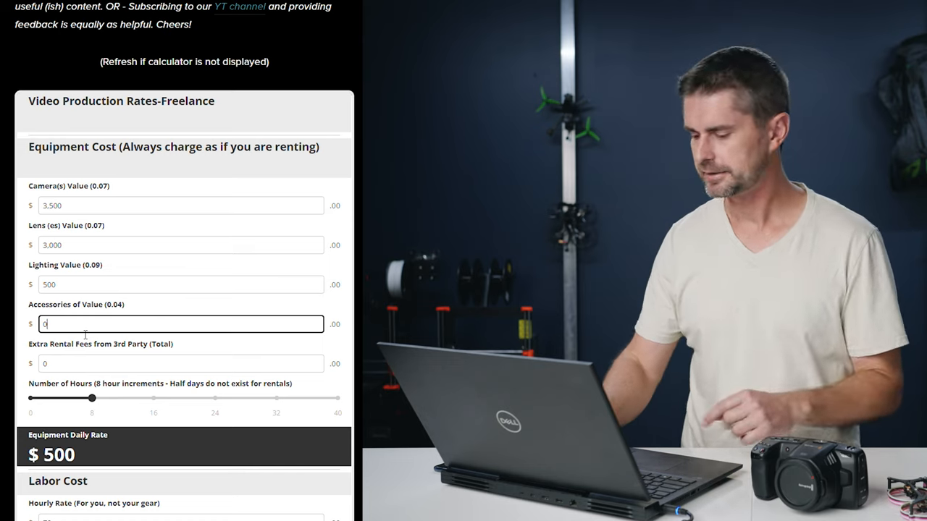
pyautogui.press('Backspace')
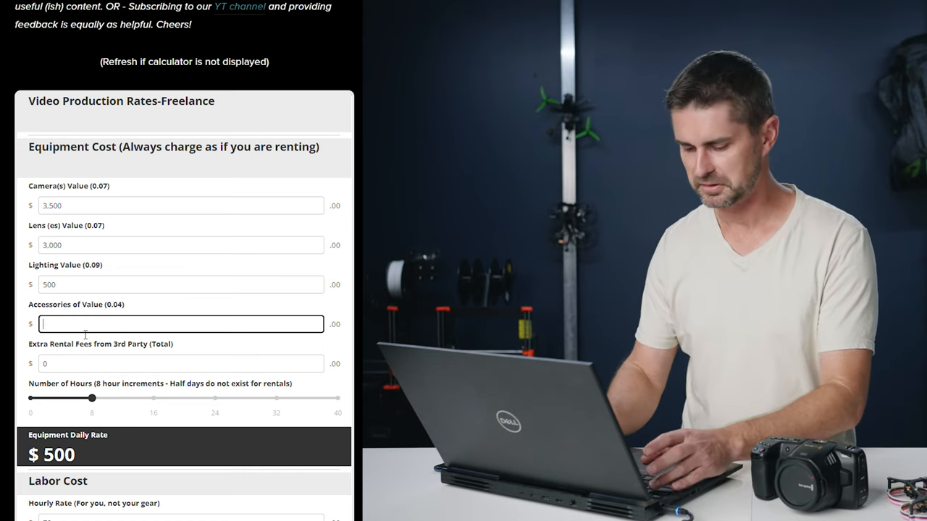
pyautogui.write('15')
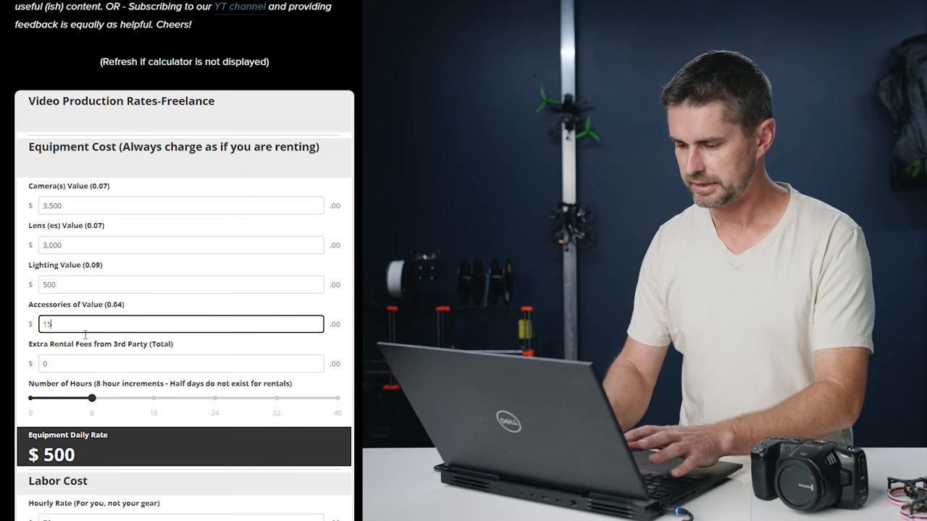
pyautogui.write('00')
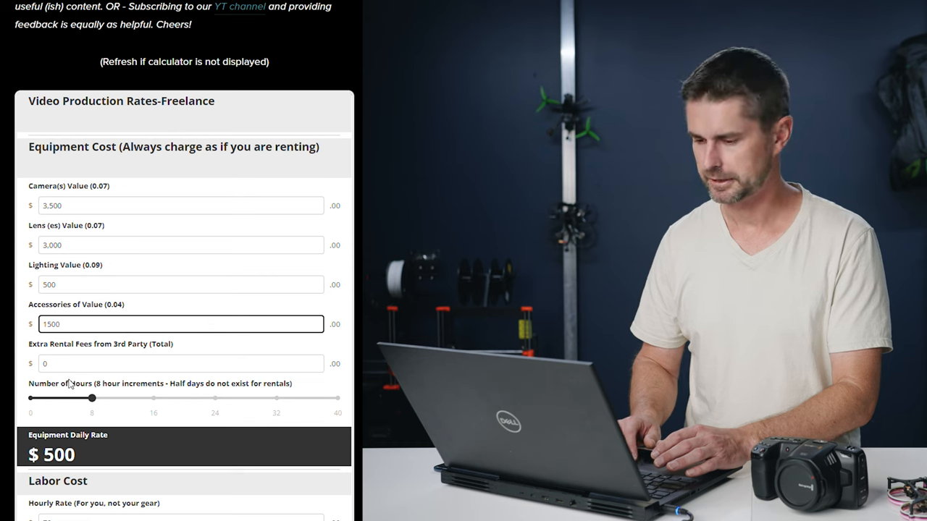
pyautogui.write('1,')
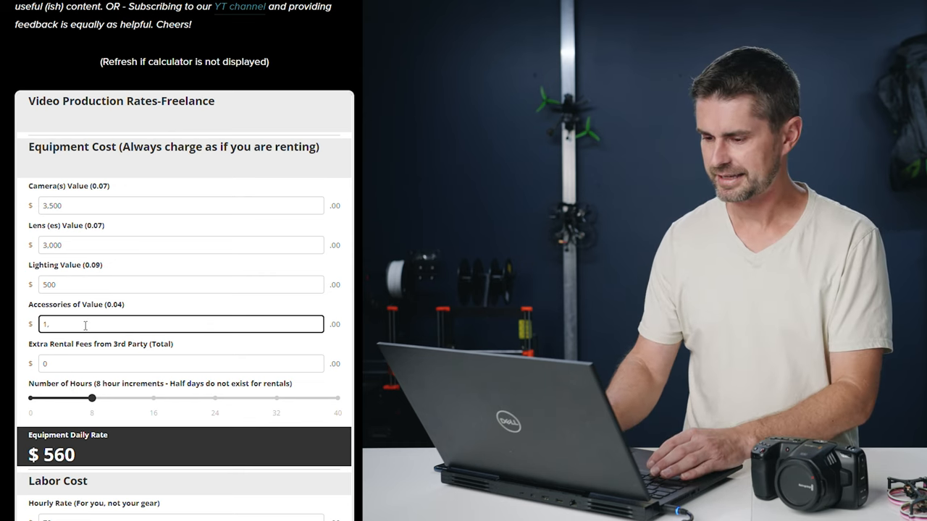
pyautogui.write('25')
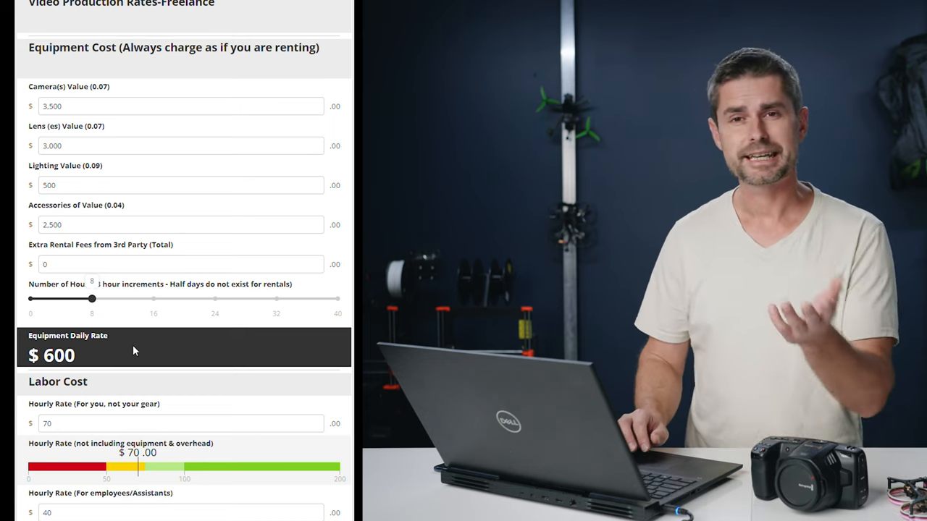
# Fill Labor Cost with a $75 own rate, two $30 assistants, and 8 hours.
pyautogui.scroll(-3)
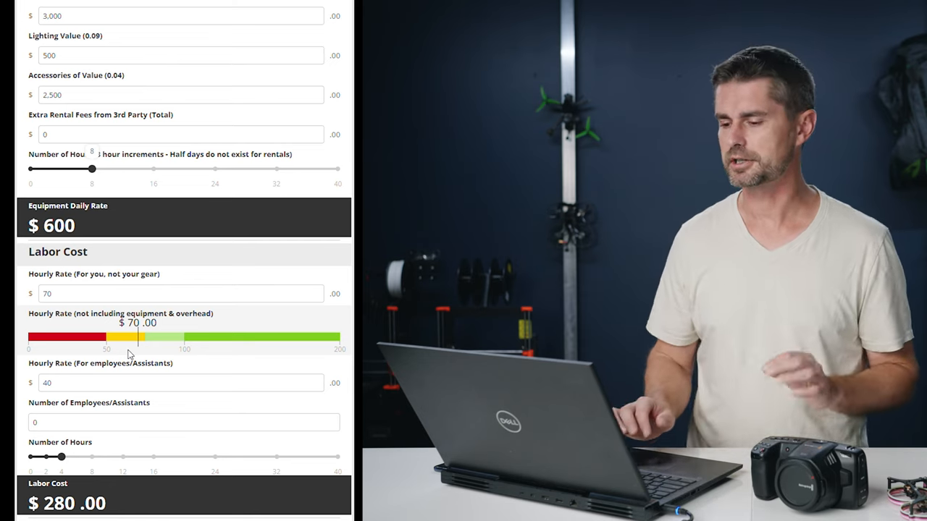
pyautogui.scroll(-3)
pyautogui.write('150')
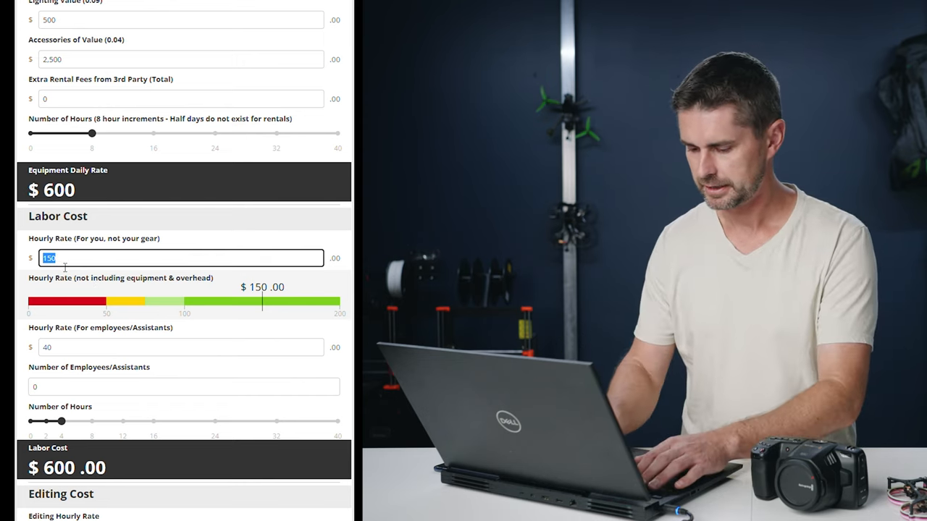
pyautogui.write('20')
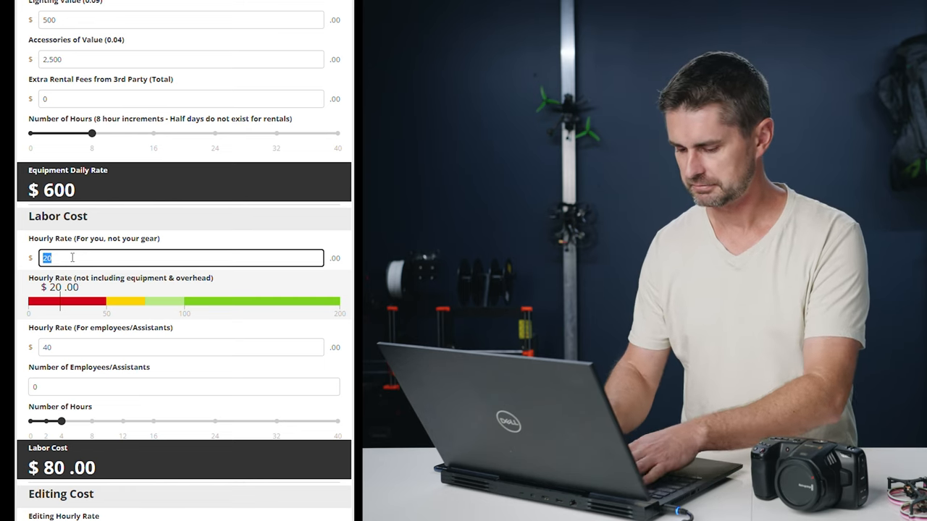
pyautogui.write('75')
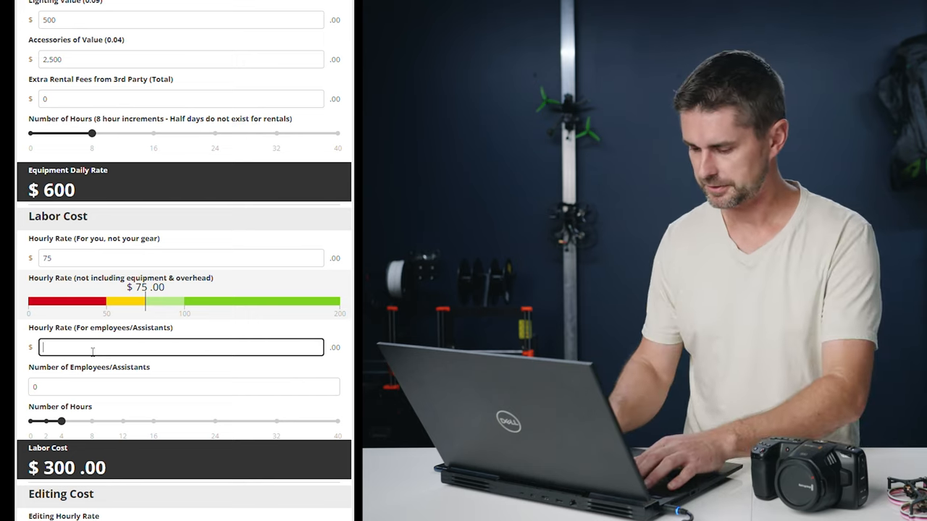
pyautogui.write('30')
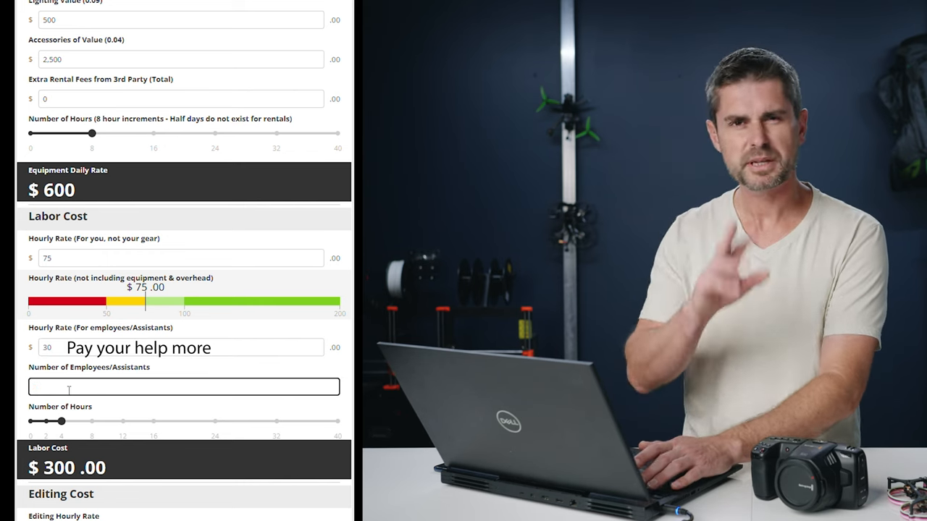
pyautogui.write('2')
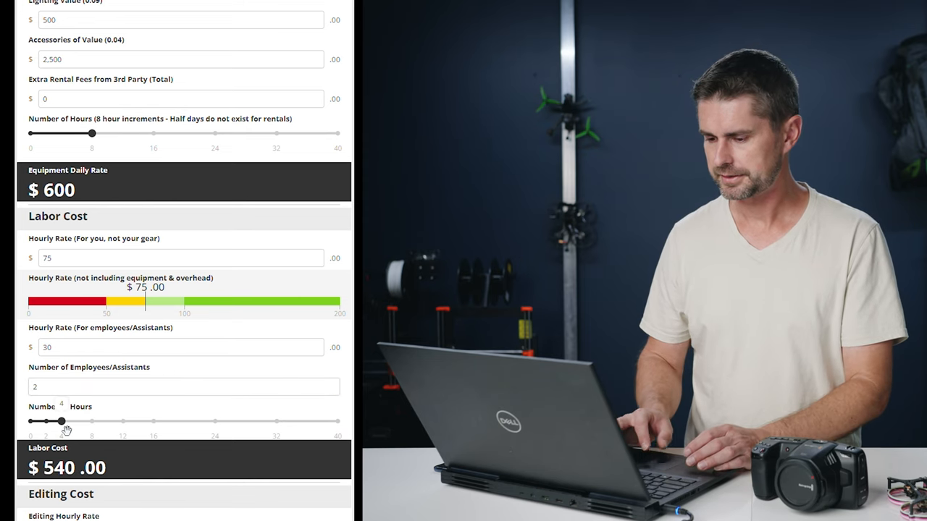
pyautogui.moveTo(61, 422); pyautogui.dragTo(92, 421)
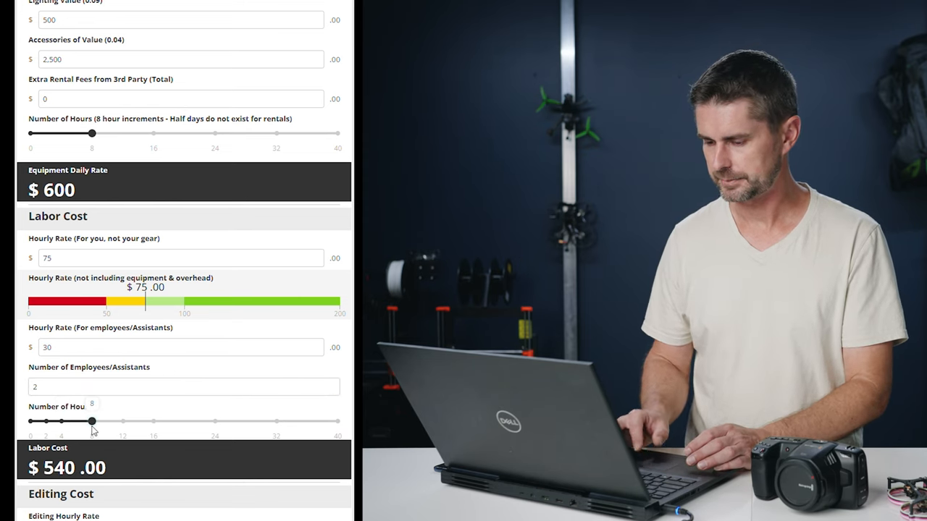
pyautogui.moveTo(91, 421); pyautogui.dragTo(123, 422)
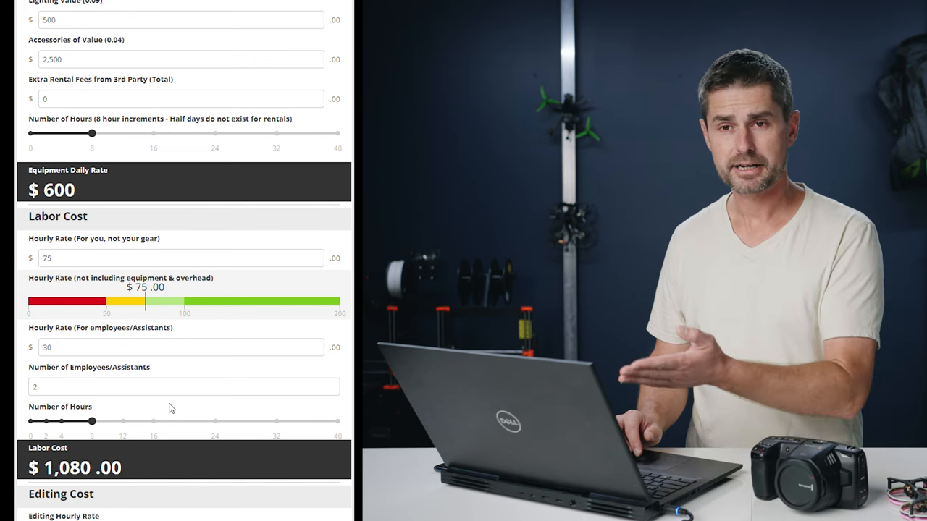
pyautogui.scroll(-3)
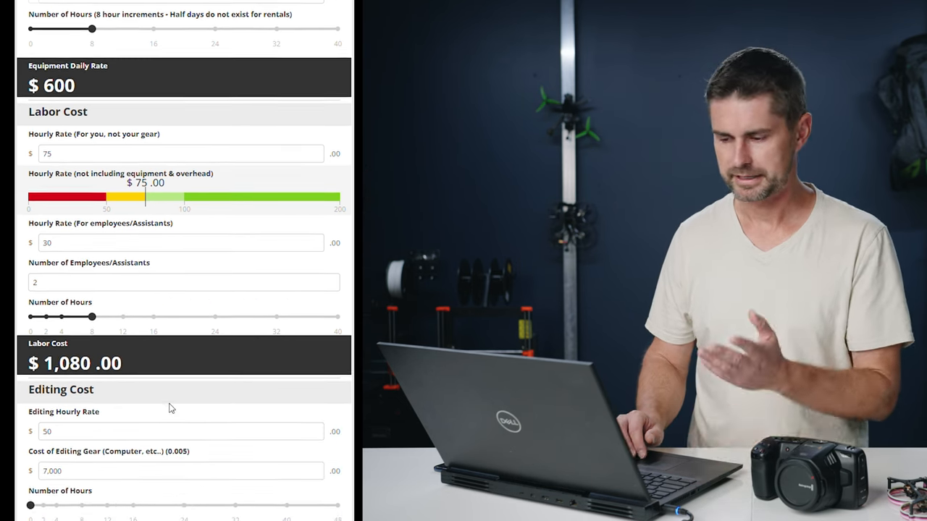
# Keep the $50 editing rate and $7,000 gear, and set editing hours to 16.
pyautogui.scroll(-3)
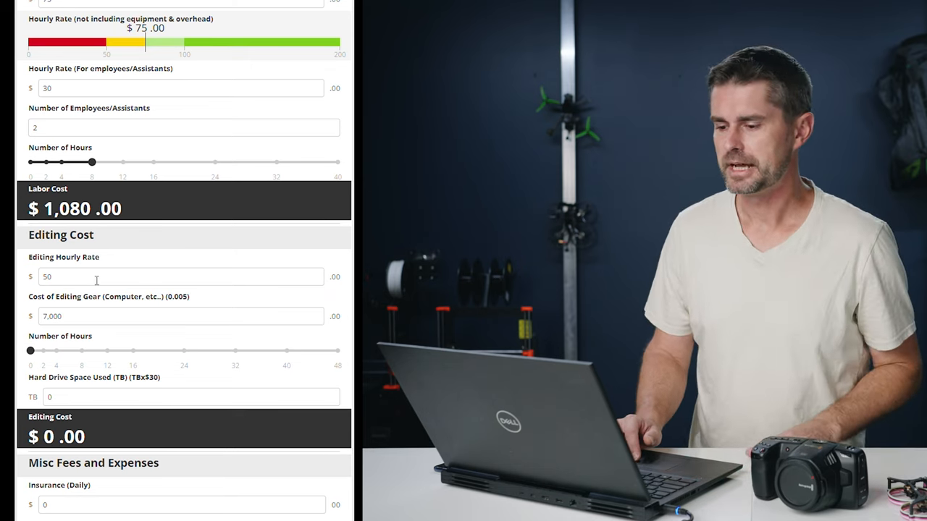
pyautogui.click(181, 277)
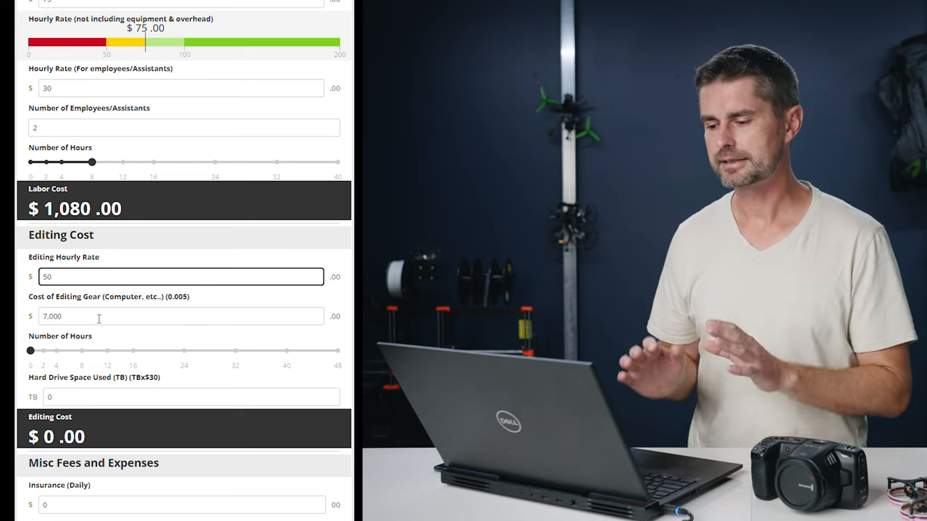
pyautogui.click(181, 317)
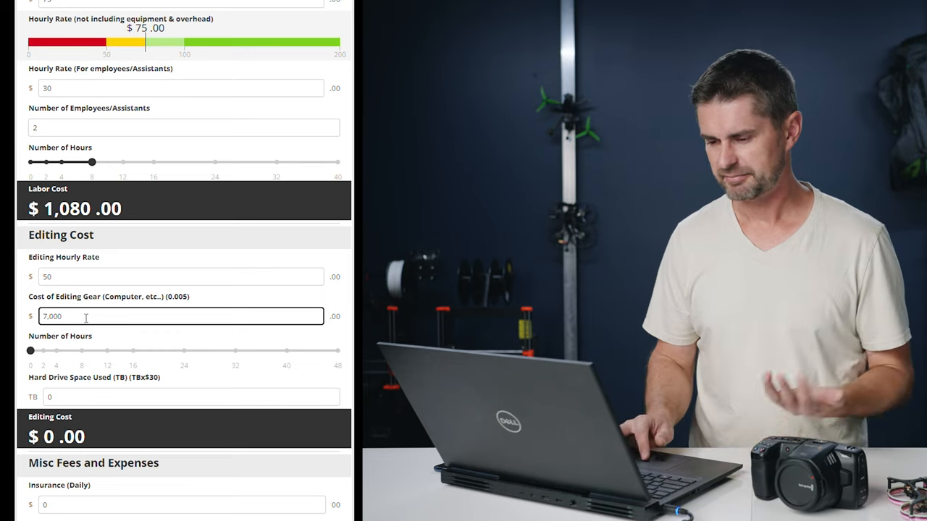
pyautogui.moveTo(148, 362)
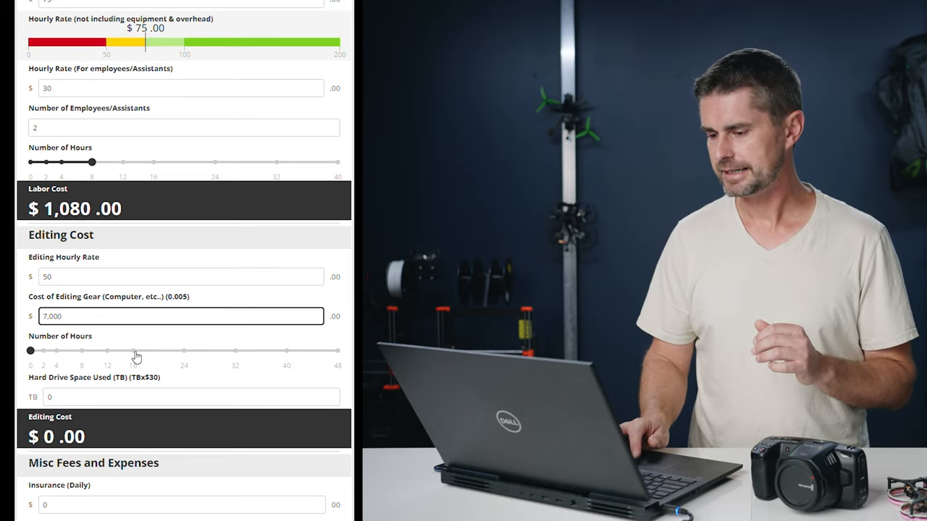
pyautogui.moveTo(30, 351); pyautogui.dragTo(132, 350)
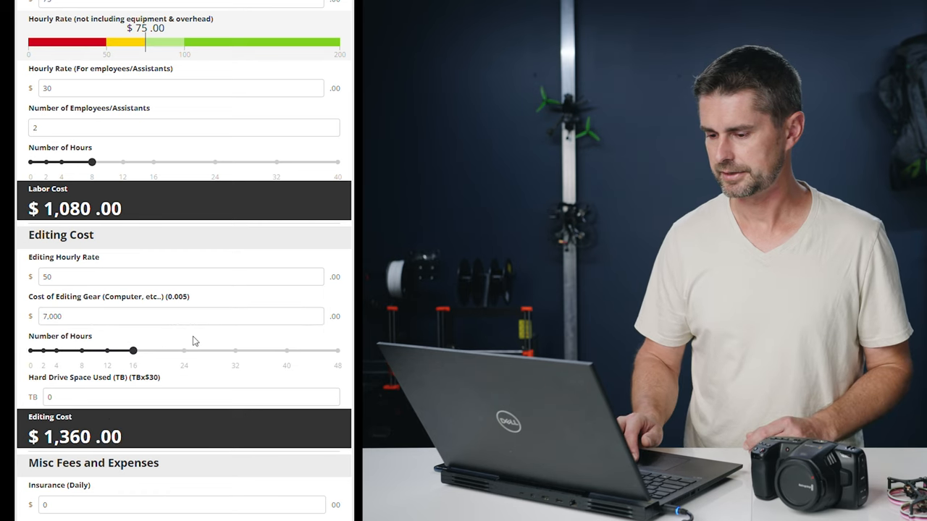
# Enter 6 TB of hard drive space used.
pyautogui.scroll(-3)
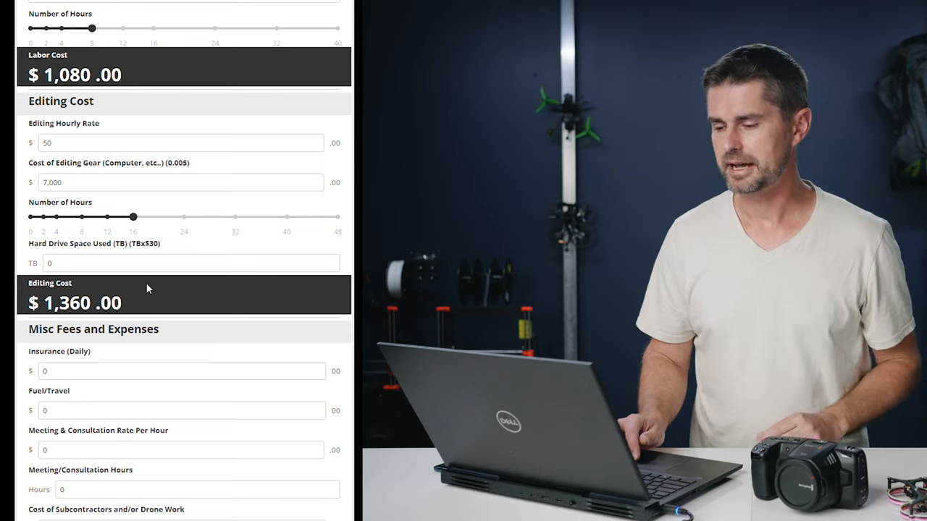
pyautogui.click(190, 262)
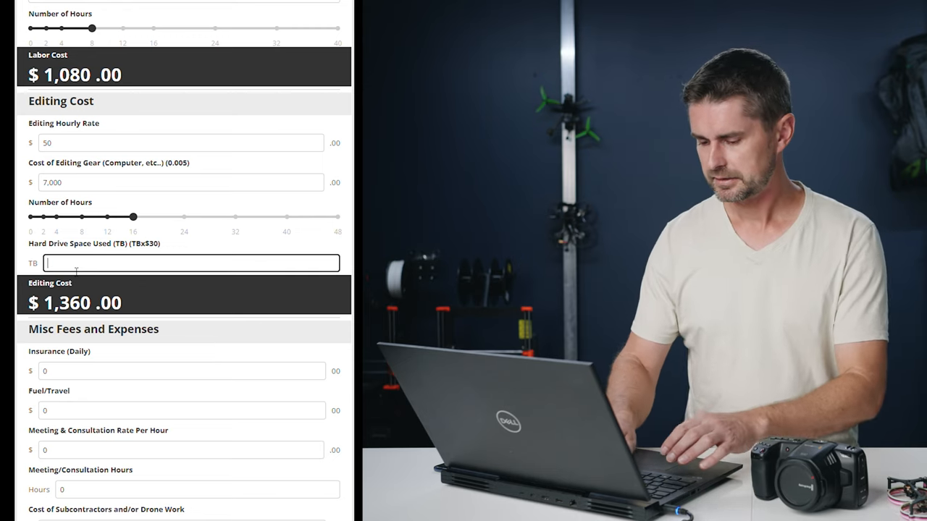
pyautogui.write('6')
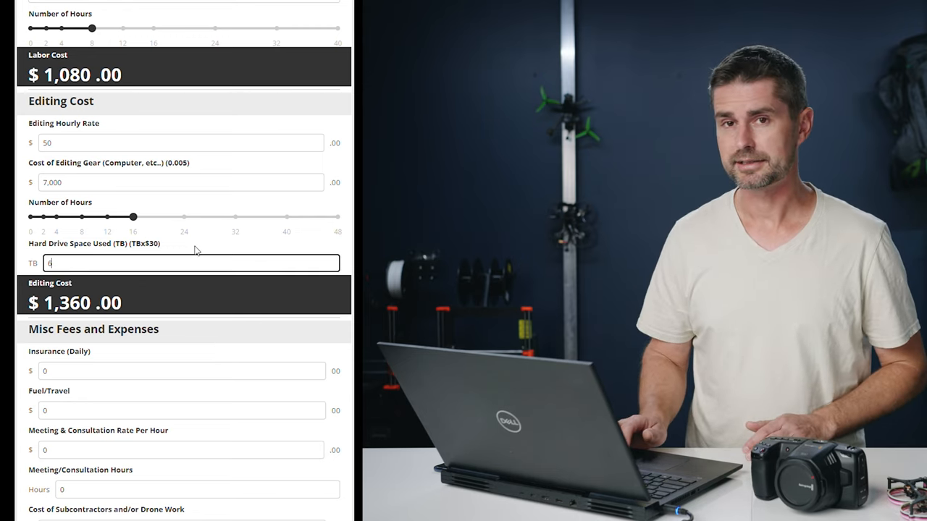
pyautogui.write('6')
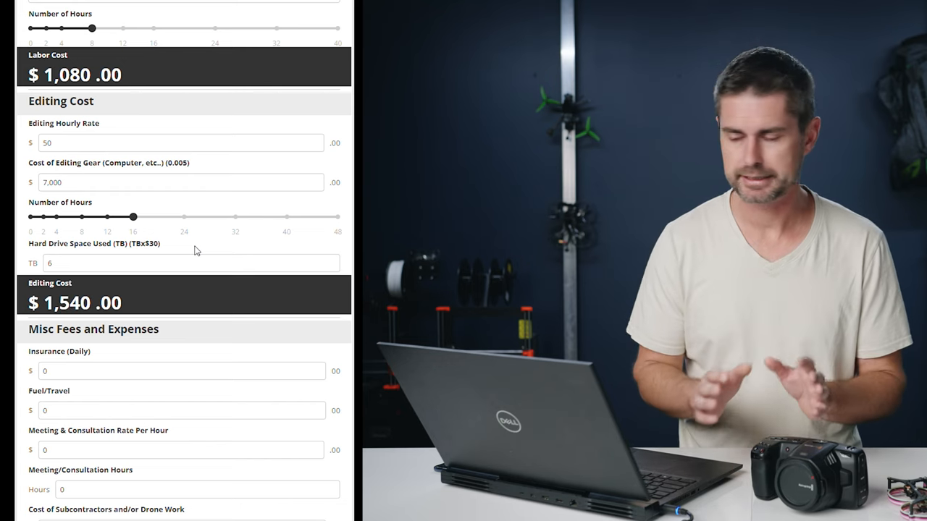
pyautogui.scroll(-3)
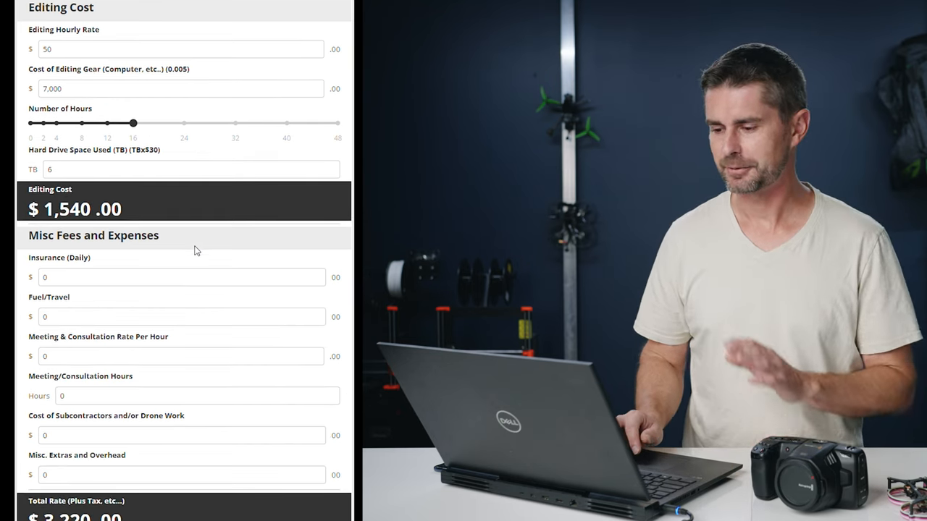
pyautogui.moveTo(154, 266)
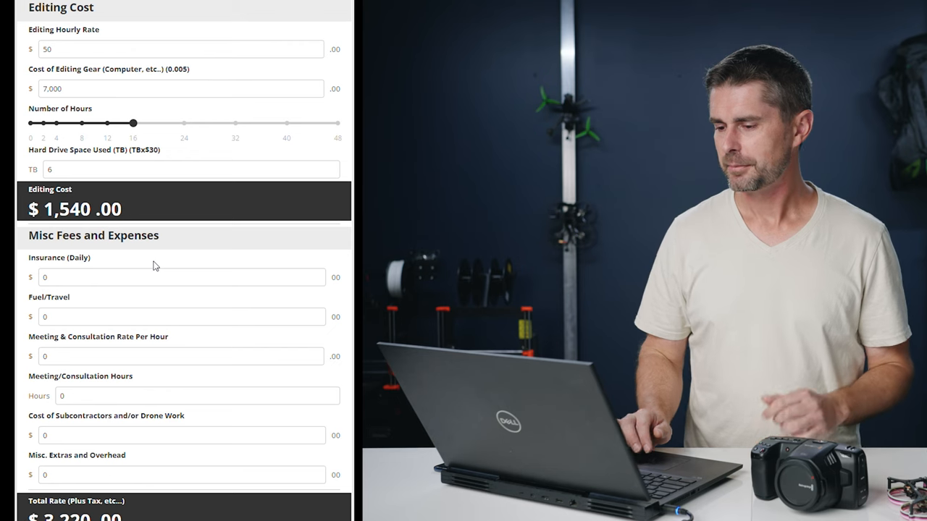
# Enter a $12 meeting consultation rate and 25 meeting hours.
pyautogui.scroll(-3)
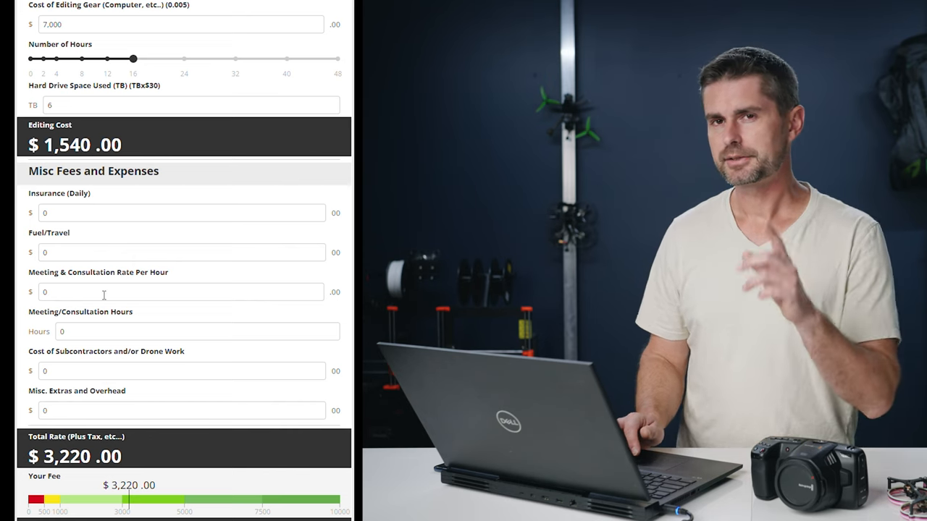
pyautogui.click(181, 292)
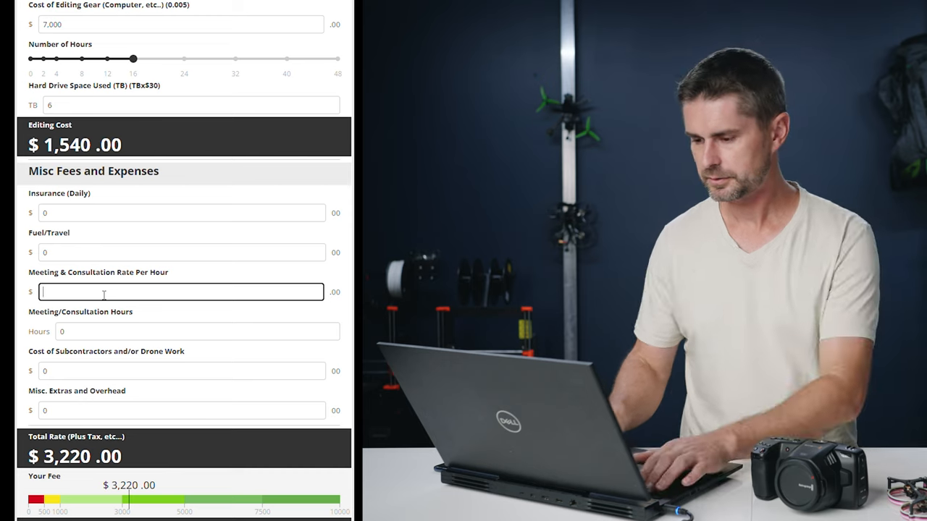
pyautogui.write('12')
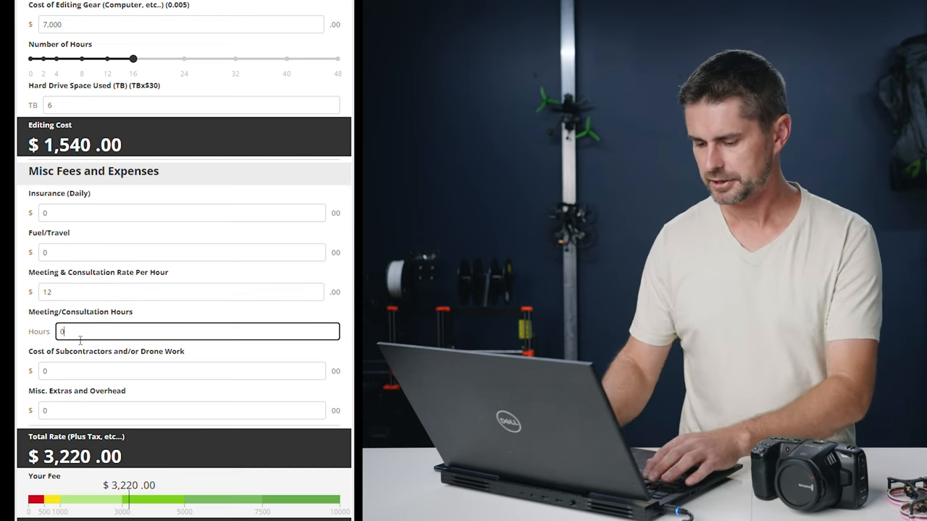
pyautogui.write('25')
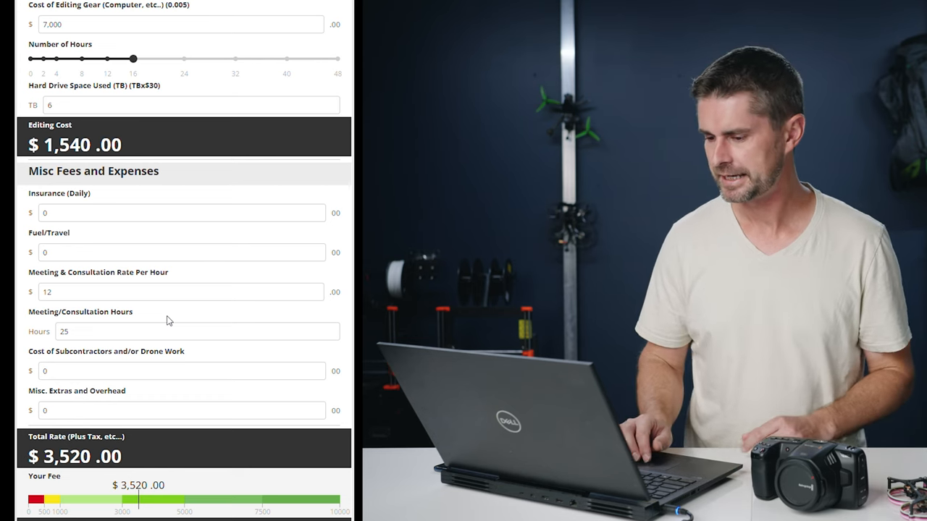
# Scroll down to the misc extras and overhead amount field.
pyautogui.scroll(-3)
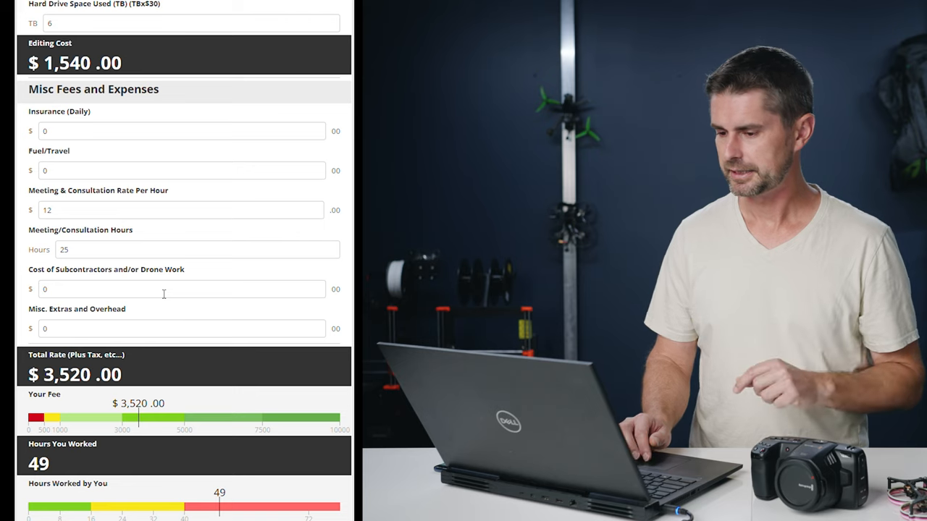
pyautogui.scroll(-3)
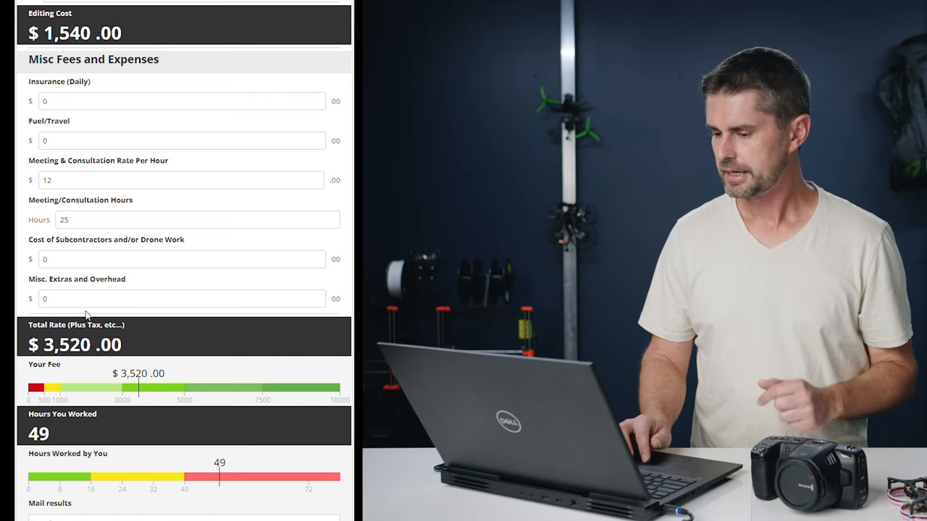
pyautogui.click(181, 298)
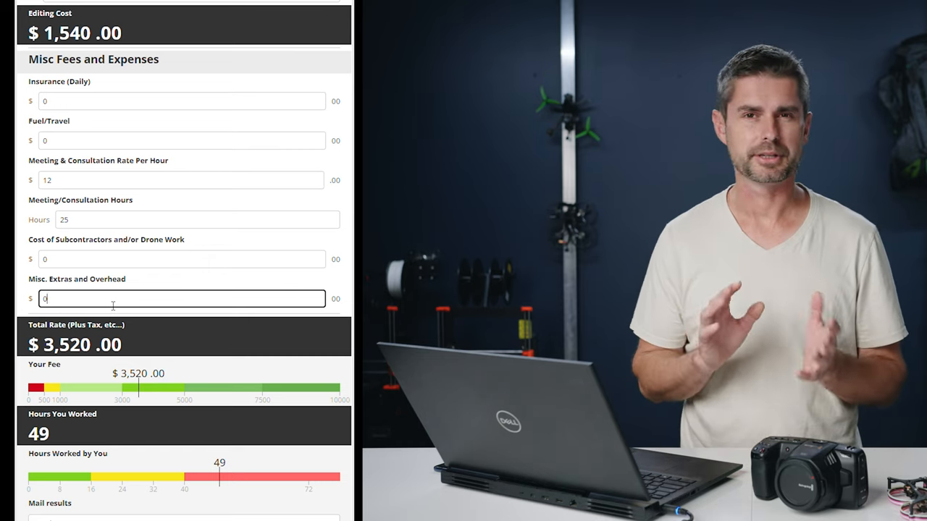
pyautogui.scroll(-3)
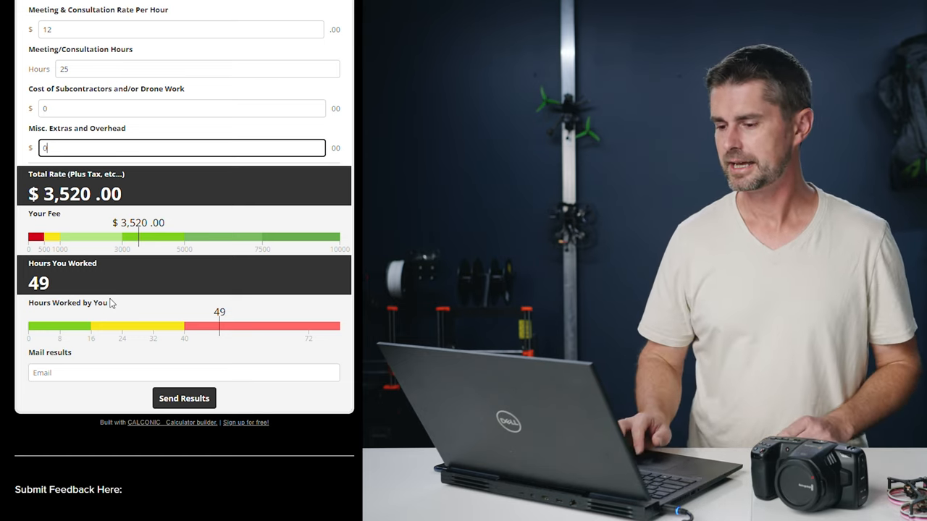
pyautogui.scroll(-3)
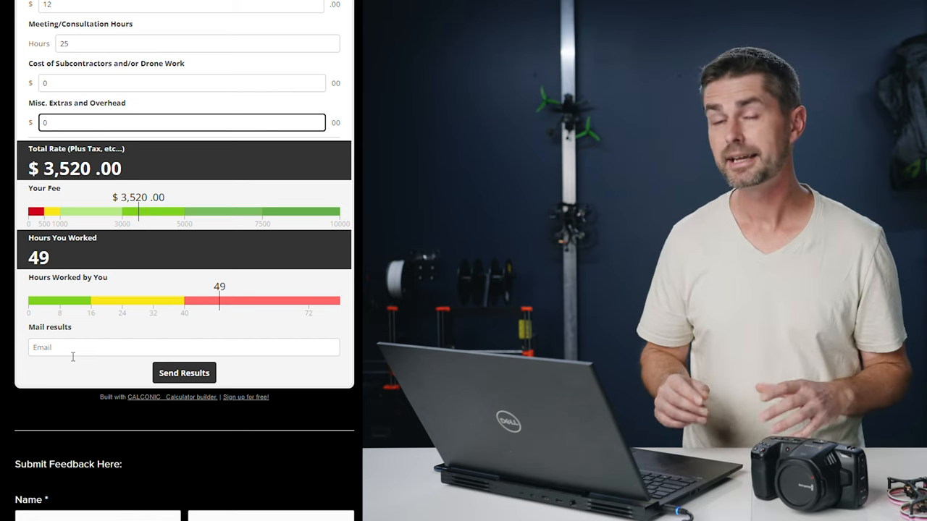
pyautogui.scroll(3)
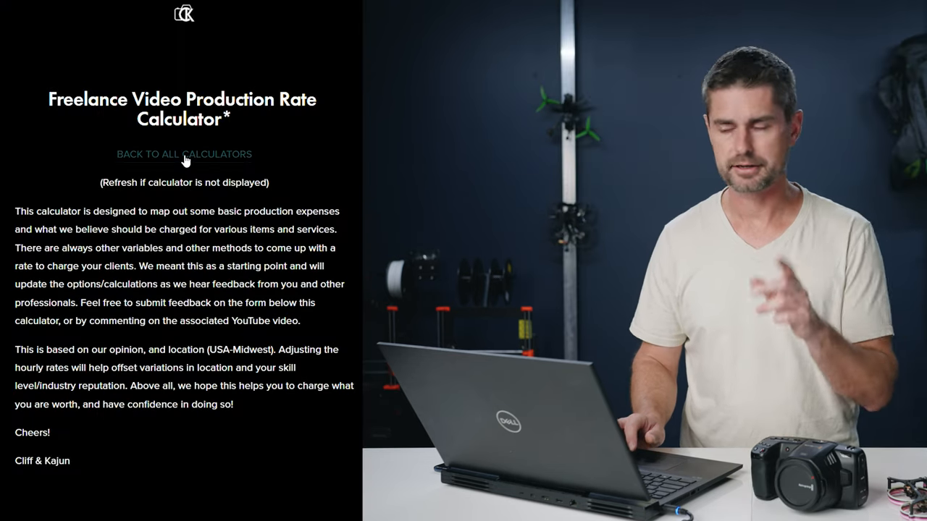
pyautogui.click(184, 154)
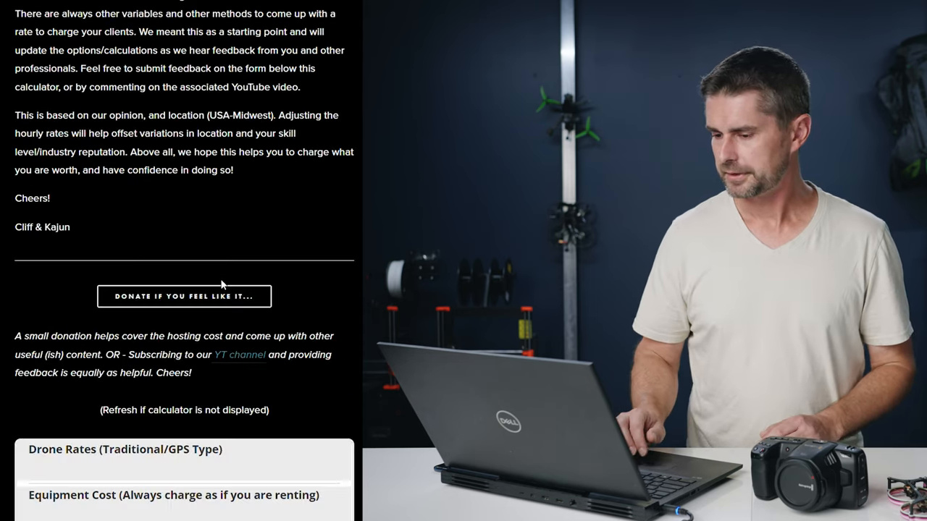
# Enter 2,000 drone value, 0 payload and 1,000 accessories in the GPS drone calculator.
pyautogui.scroll(-3)
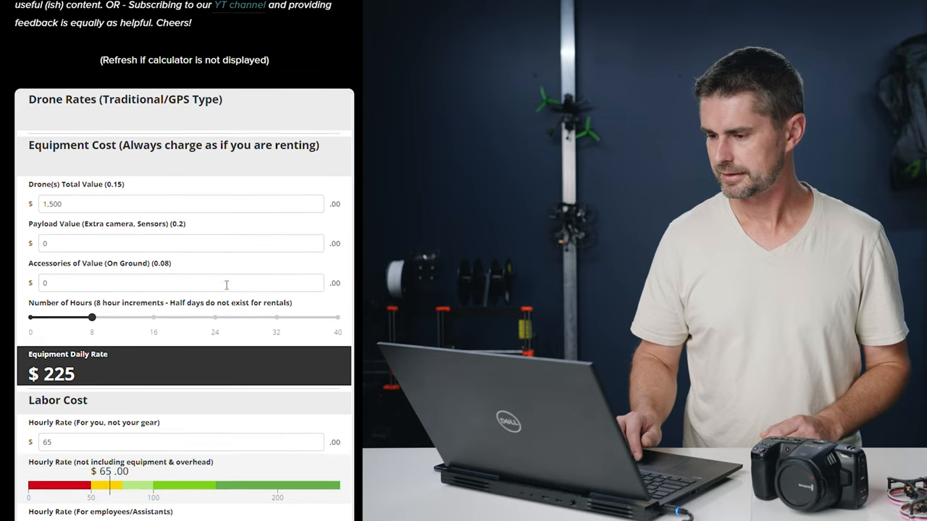
pyautogui.scroll(-3)
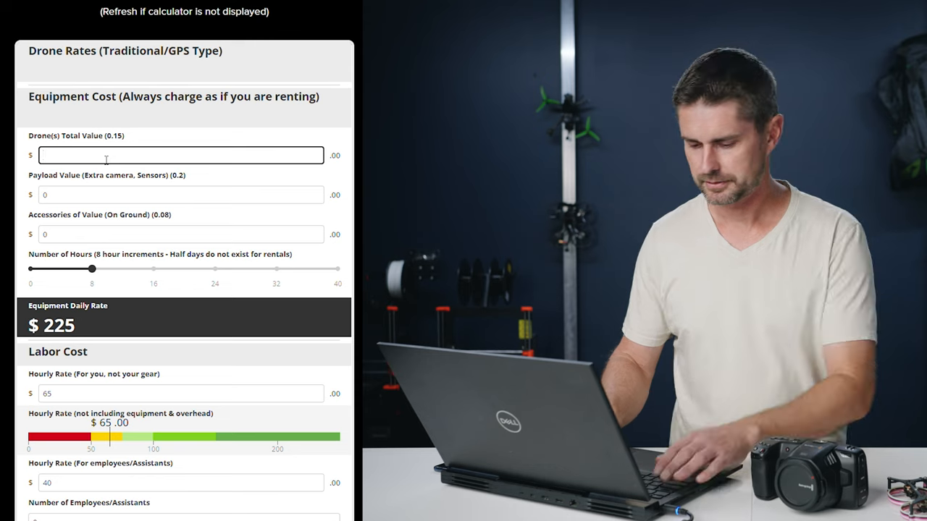
pyautogui.write('2000')
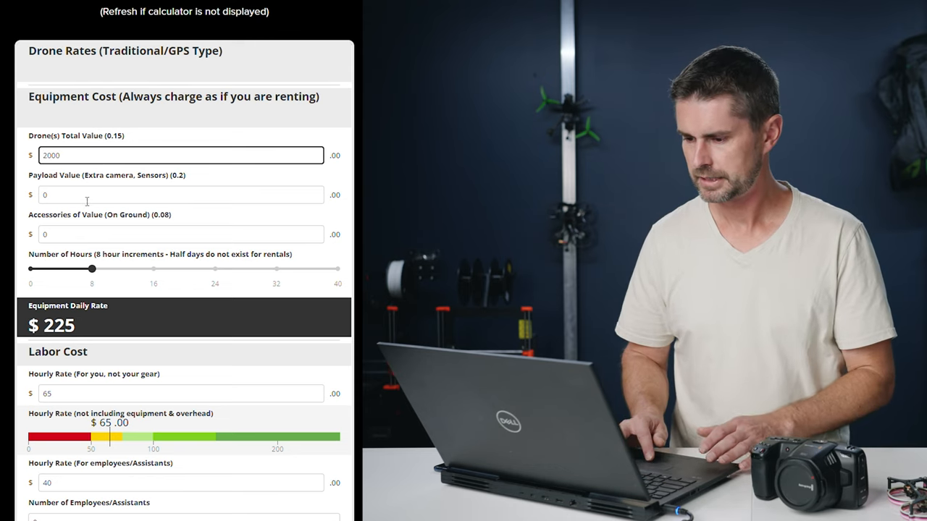
pyautogui.click(180, 194)
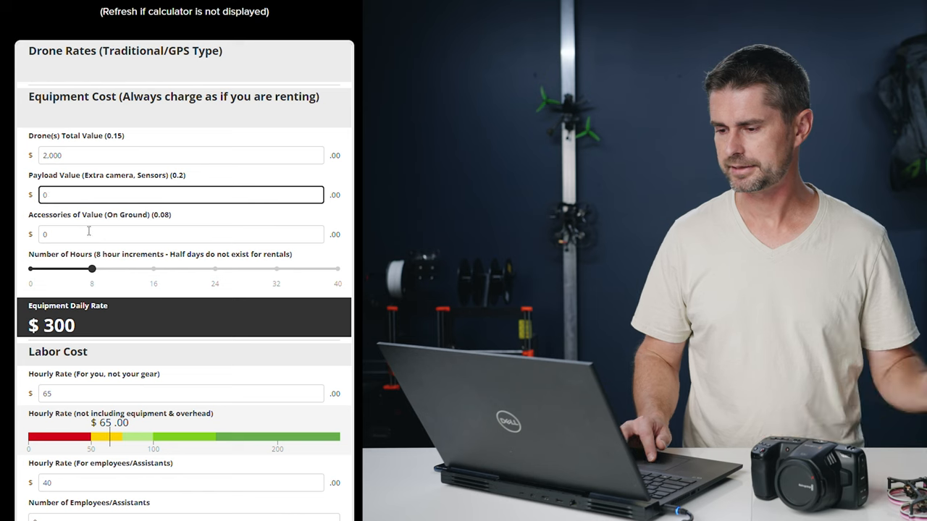
pyautogui.click(179, 234)
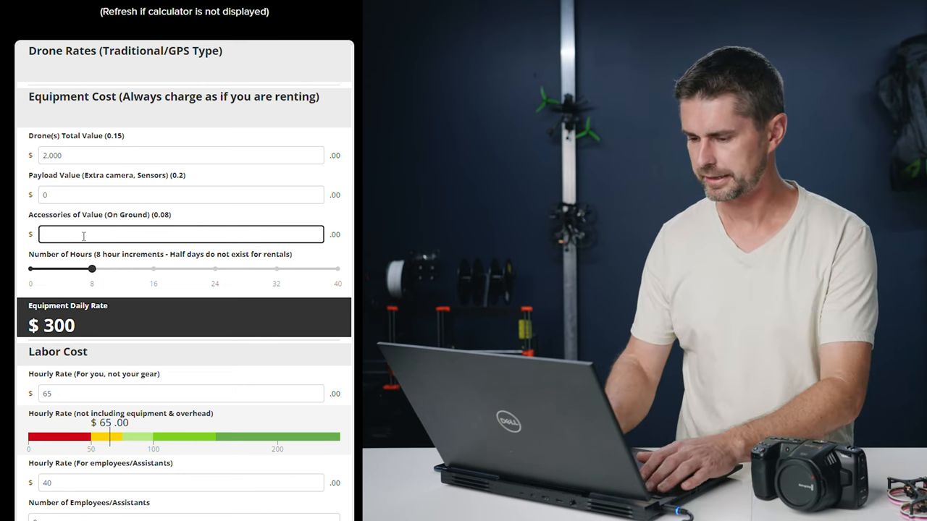
pyautogui.write('1000')
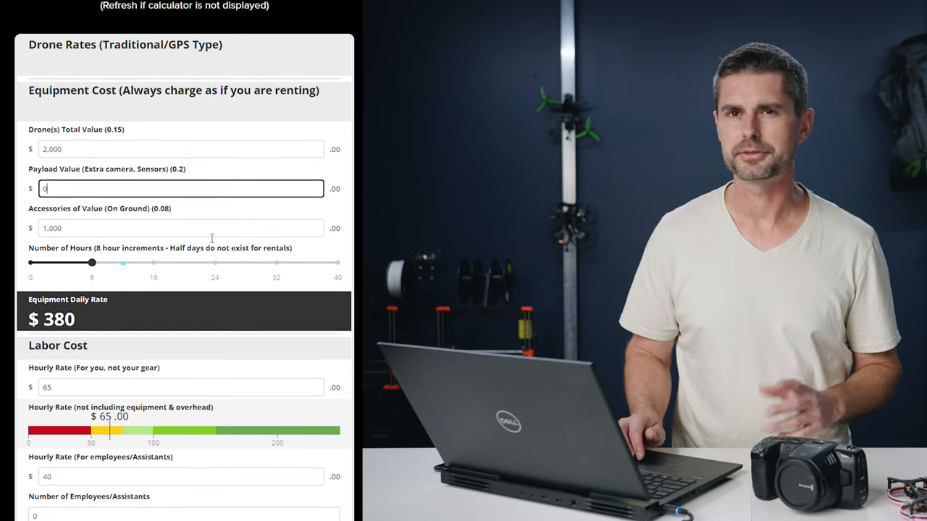
# Scroll past the $520 labor cost to the $900 total rate and 8 hours worked.
pyautogui.scroll(-3)
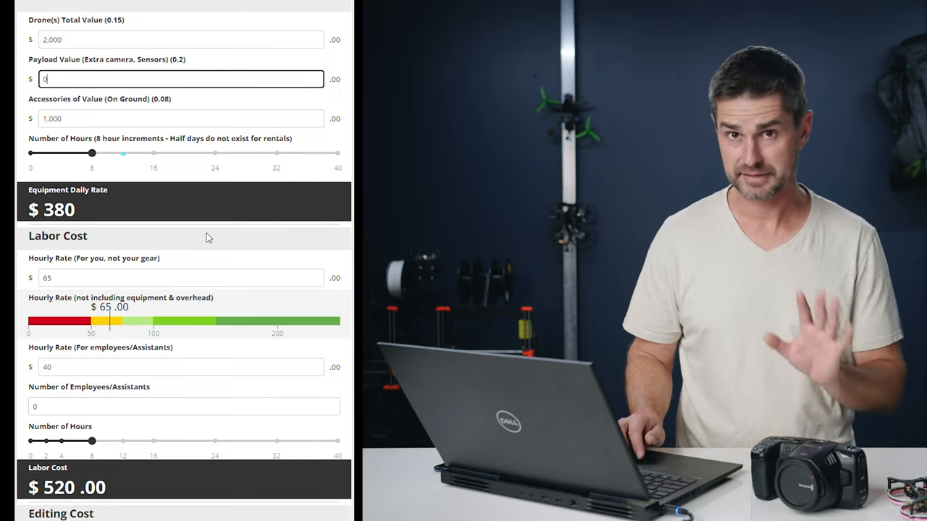
pyautogui.scroll(-3)
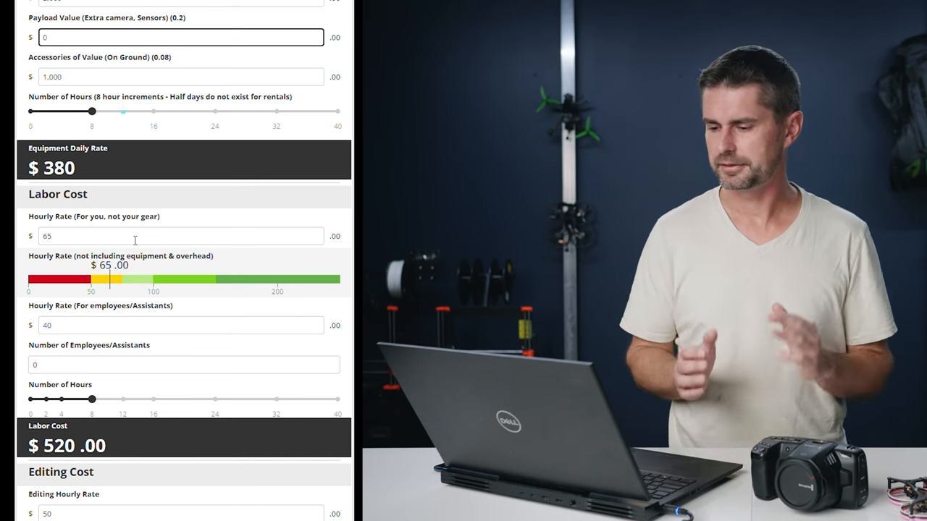
pyautogui.scroll(-3)
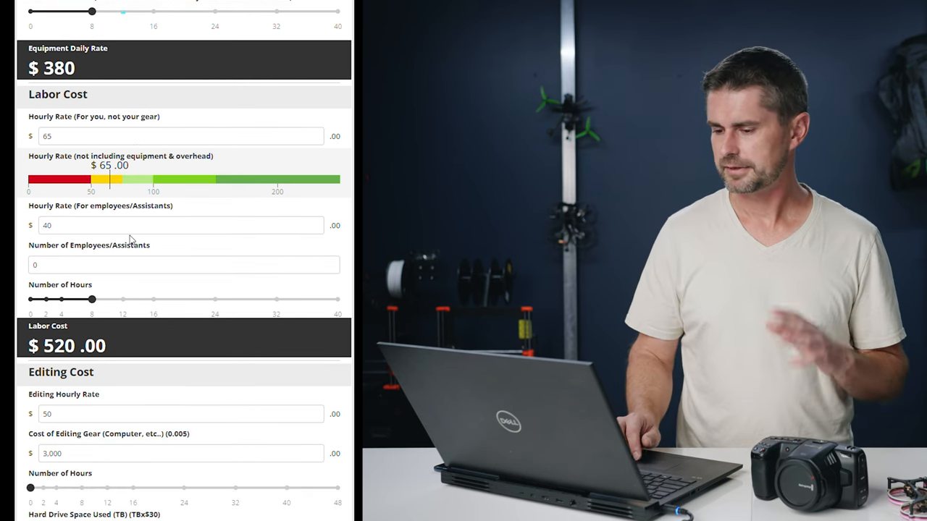
pyautogui.scroll(-3)
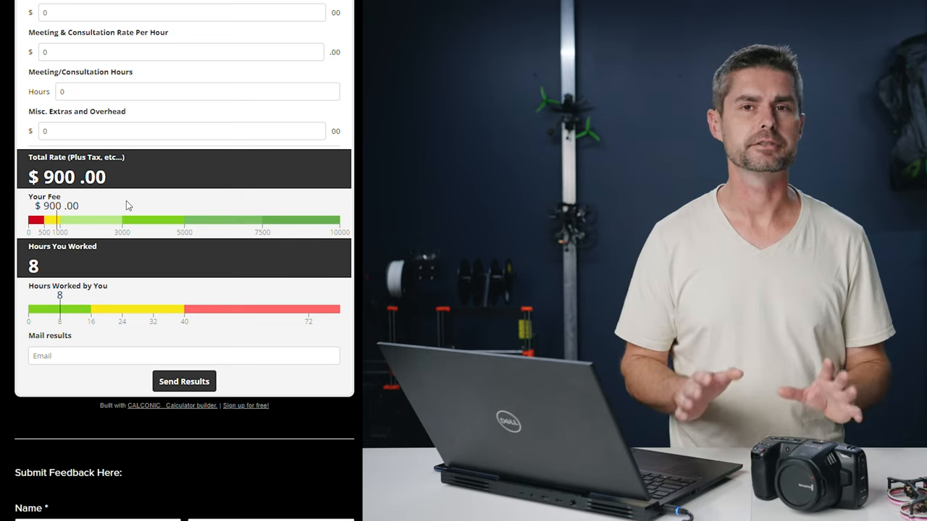
# Scroll up to the Drone Rates (FPV) calculator.
pyautogui.scroll(3)
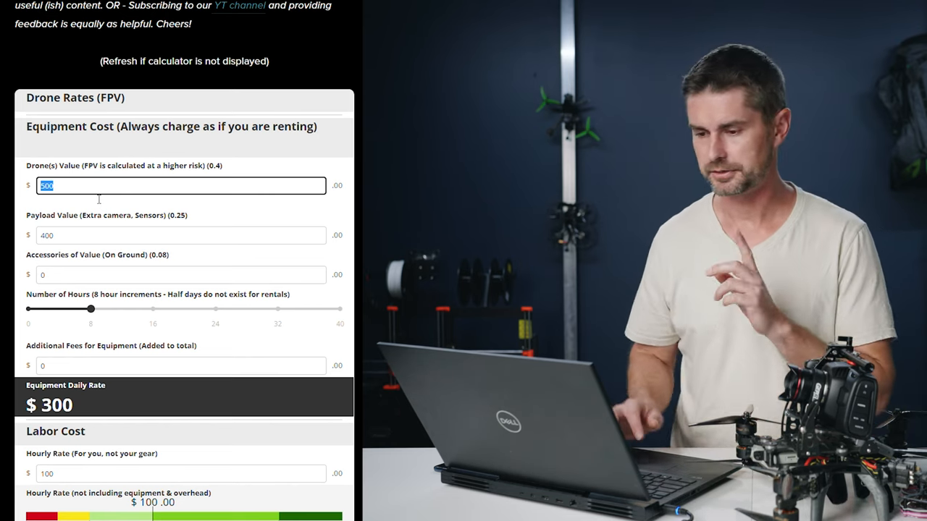
# Enter FPV drone value 3,000, payload 2,000 and accessories 1,000, then apply the change.
pyautogui.write('3000')
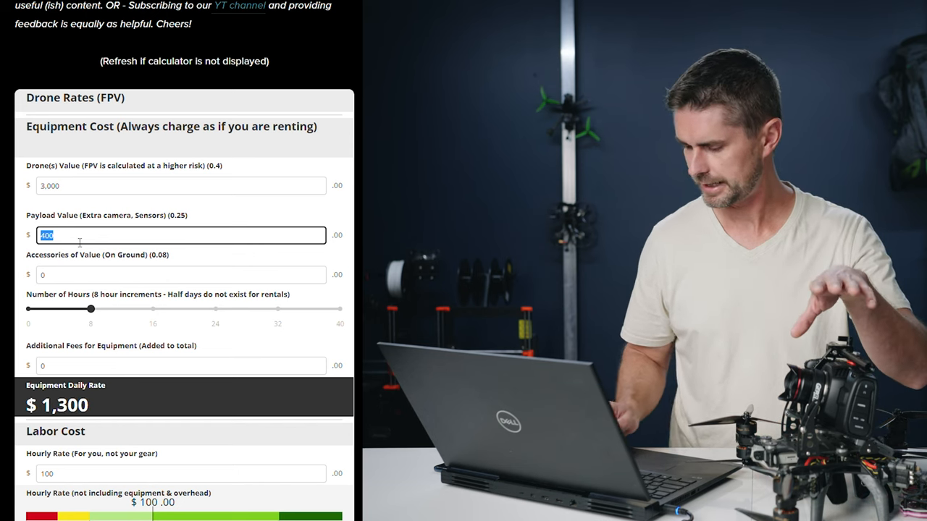
pyautogui.write('2000')
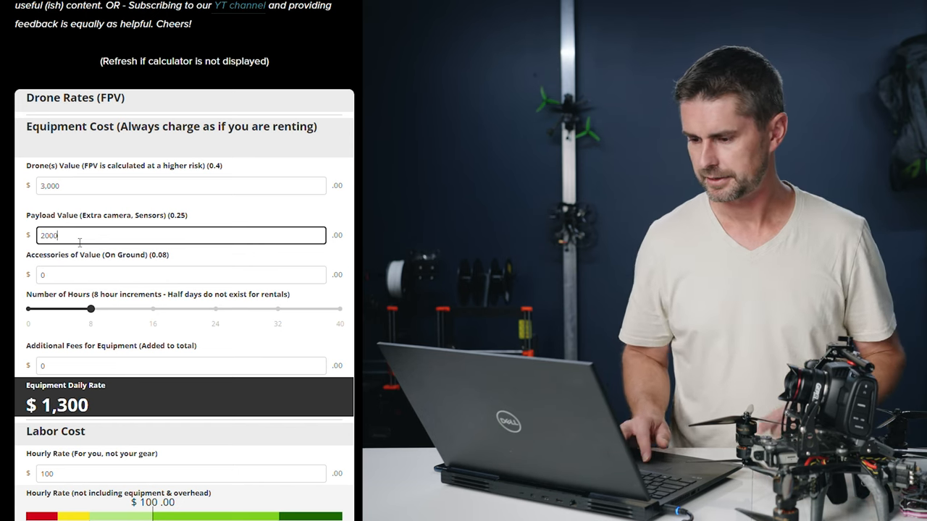
pyautogui.click(179, 274)
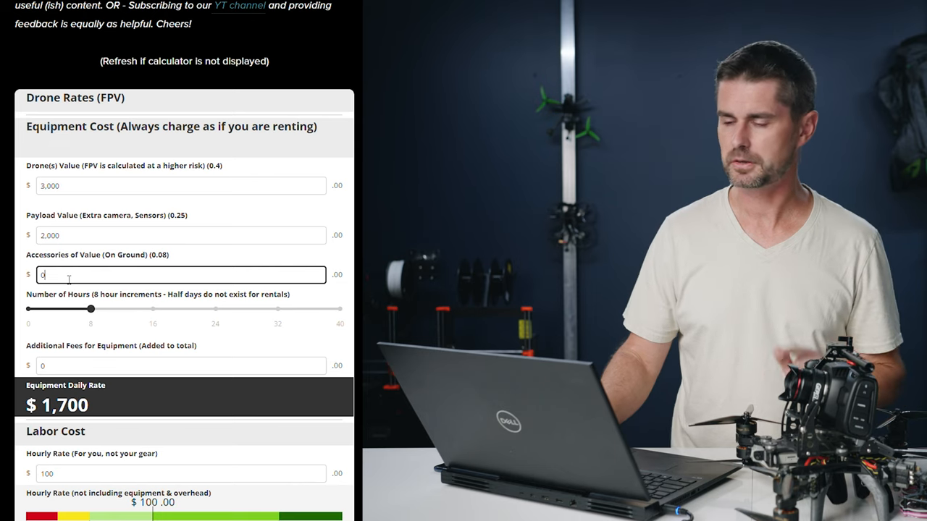
pyautogui.write('100')
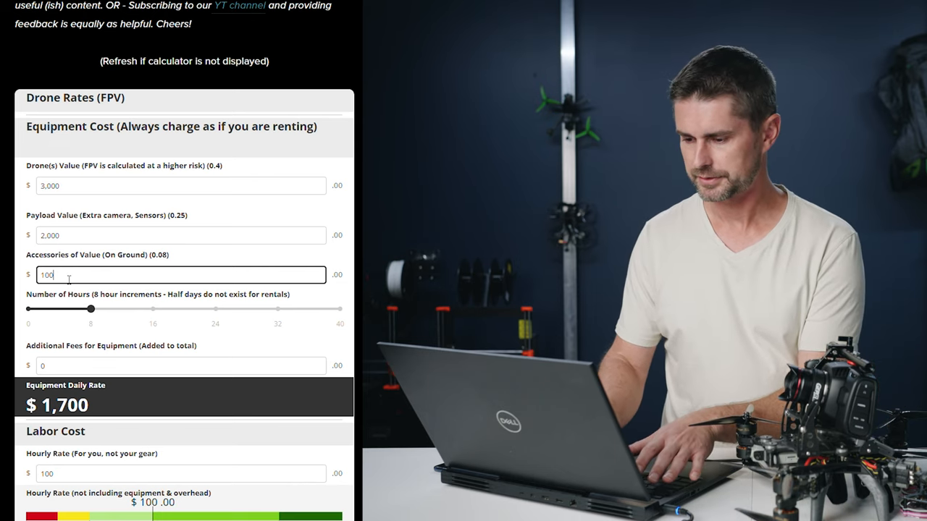
pyautogui.write('0')
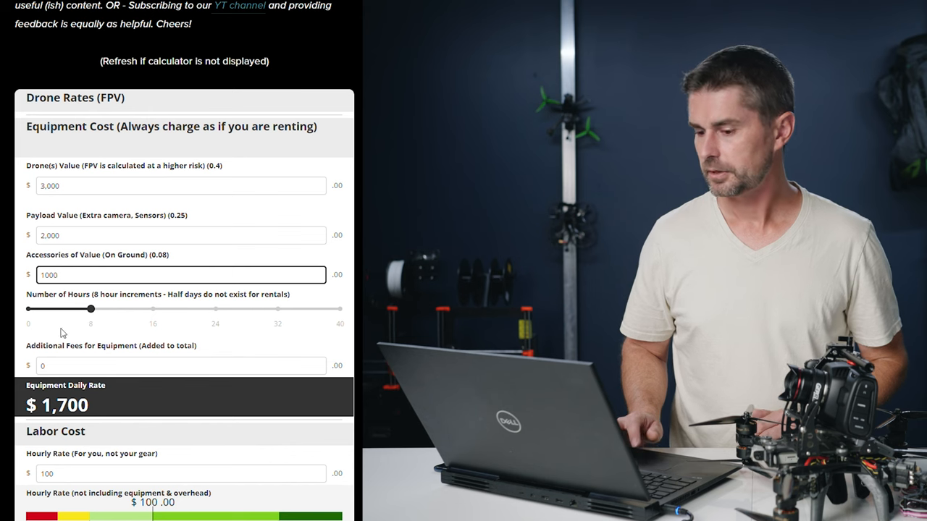
pyautogui.click(179, 274)
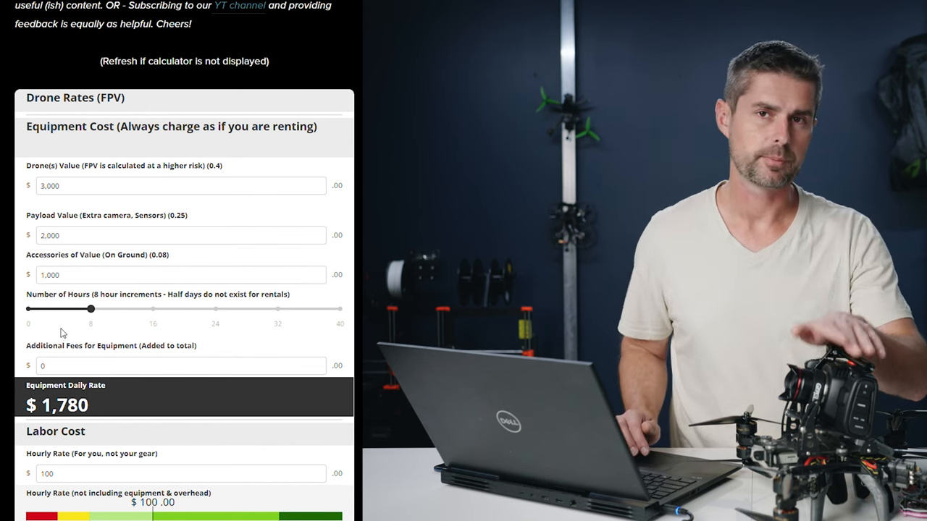
# Set the FPV hourly rate to 150 and labor hours to 8, for $1,200 labor.
pyautogui.scroll(-3)
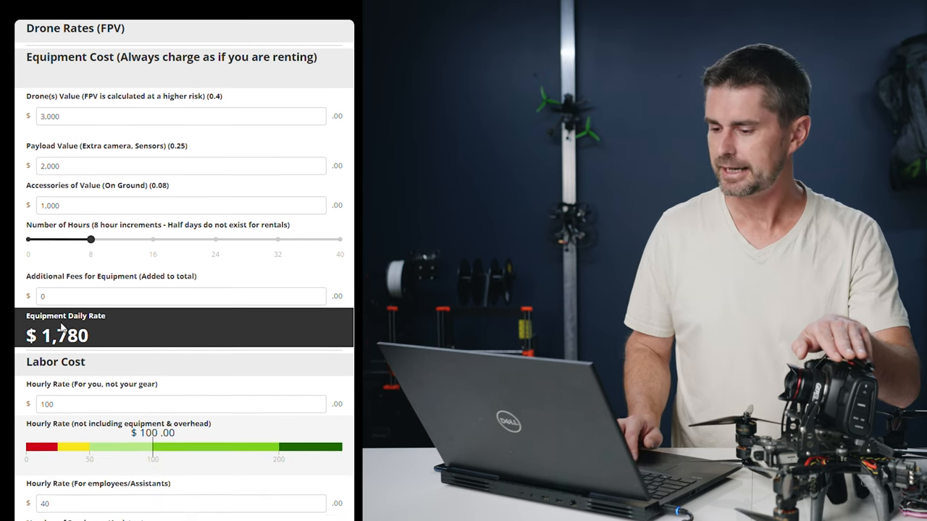
pyautogui.scroll(-3)
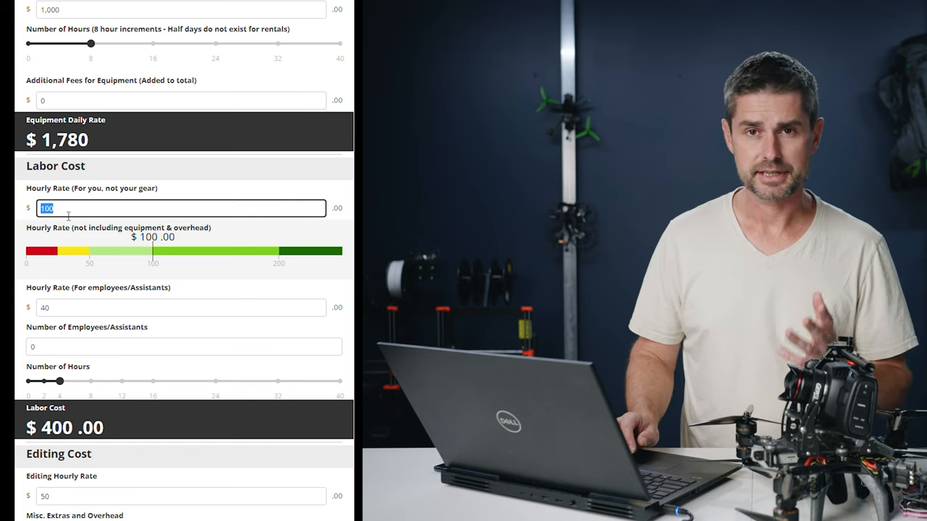
pyautogui.write('1')
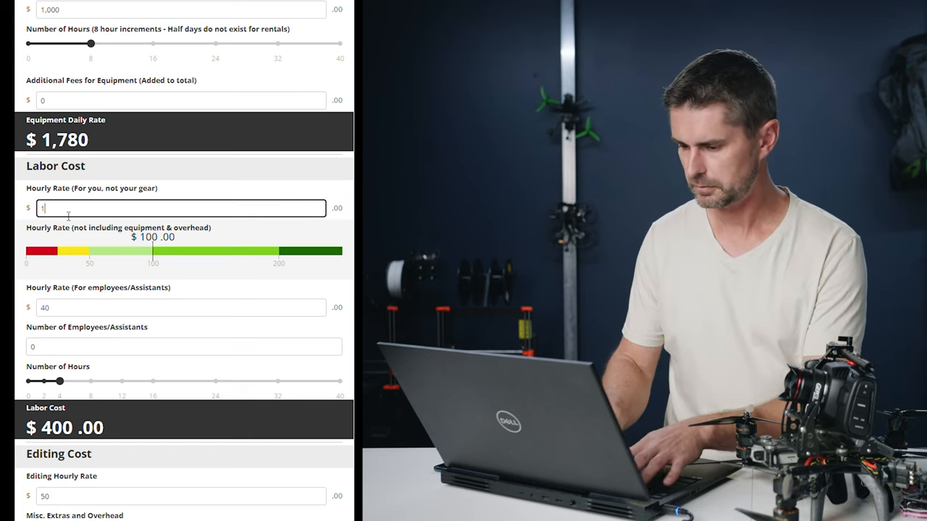
pyautogui.write('50')
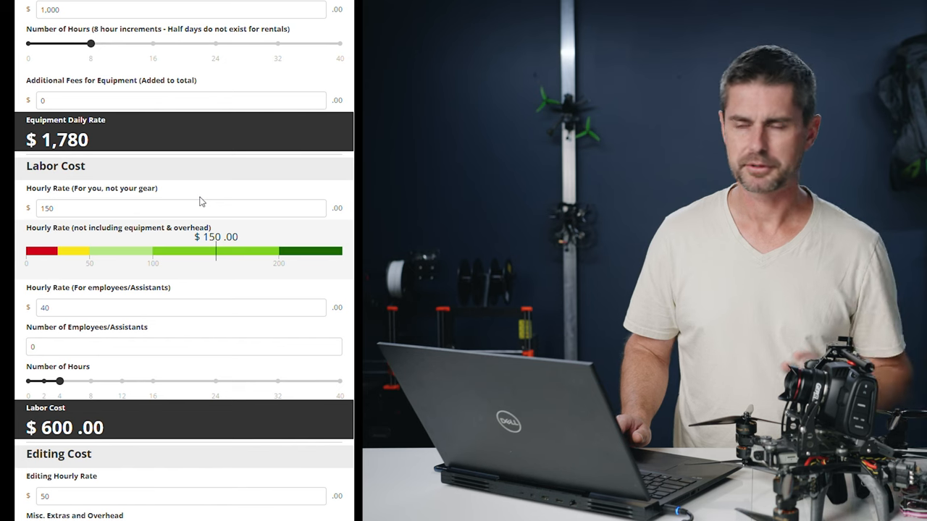
pyautogui.scroll(-3)
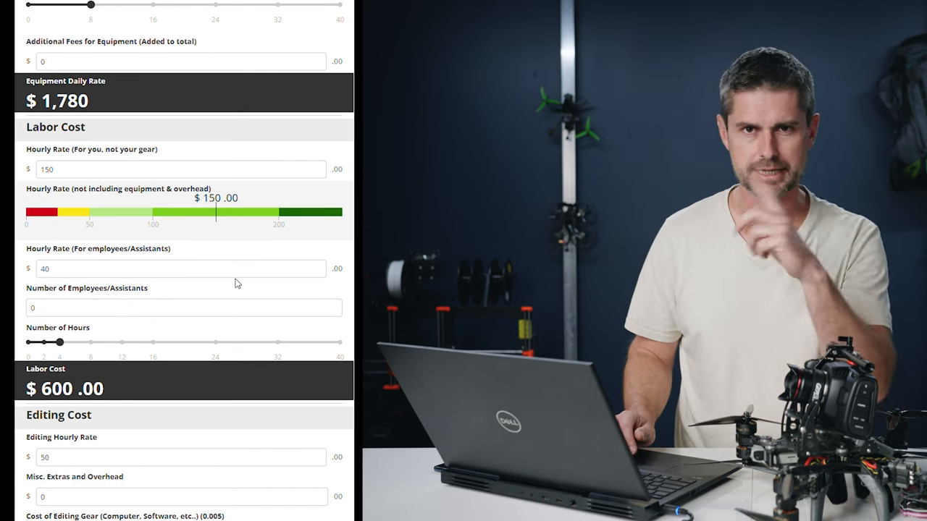
pyautogui.scroll(-3)
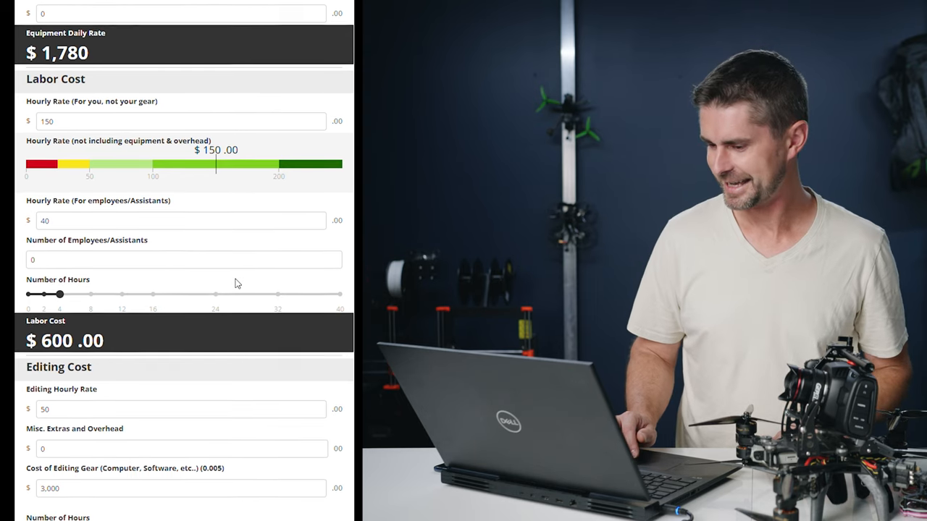
pyautogui.moveTo(59, 294); pyautogui.dragTo(90, 292)
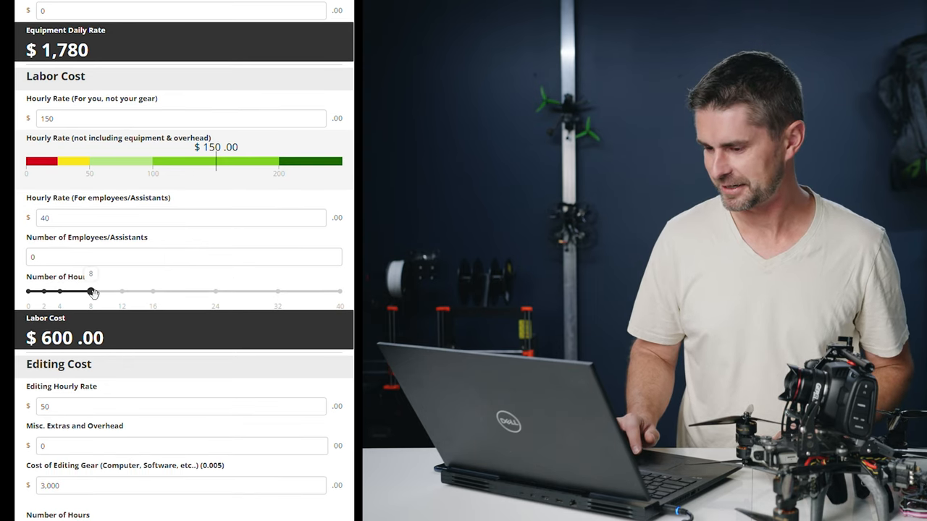
# Add 200 fuel/travel and scroll to the $3,180 total rate.
pyautogui.scroll(-3)
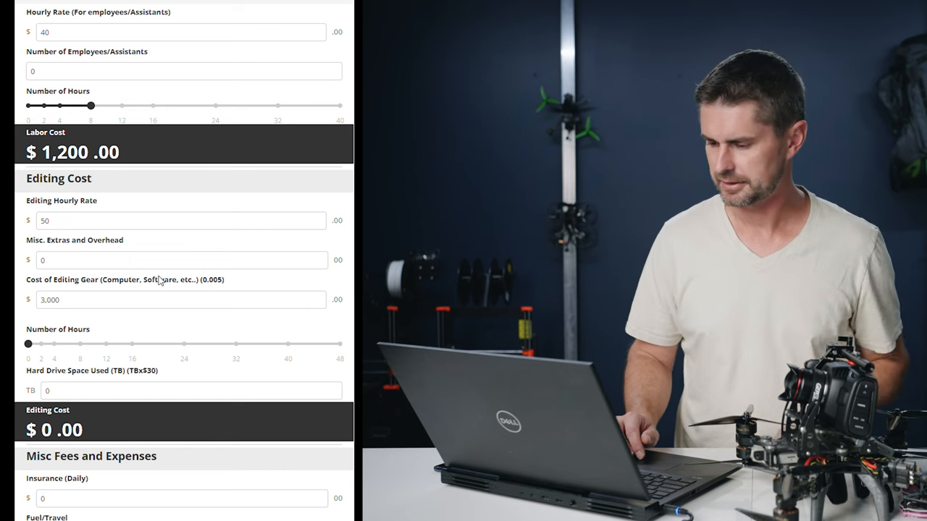
pyautogui.scroll(-3)
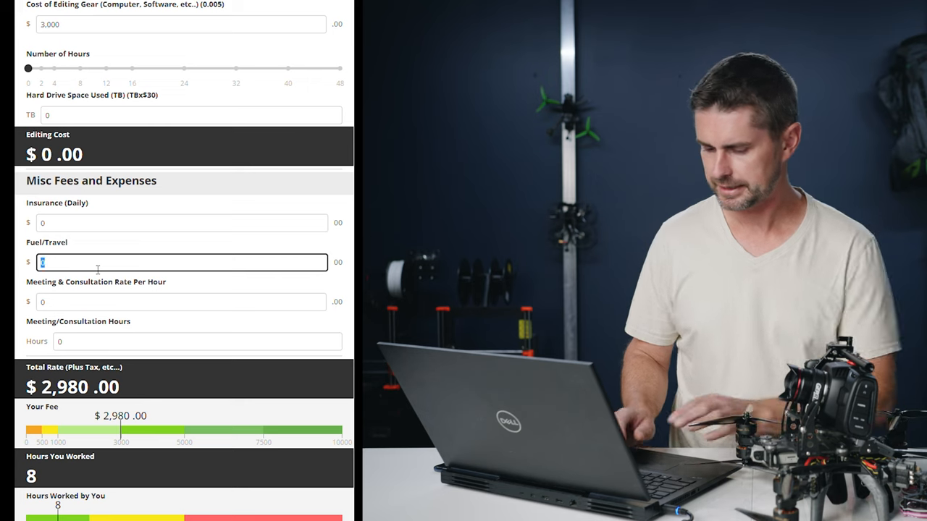
pyautogui.write('200')
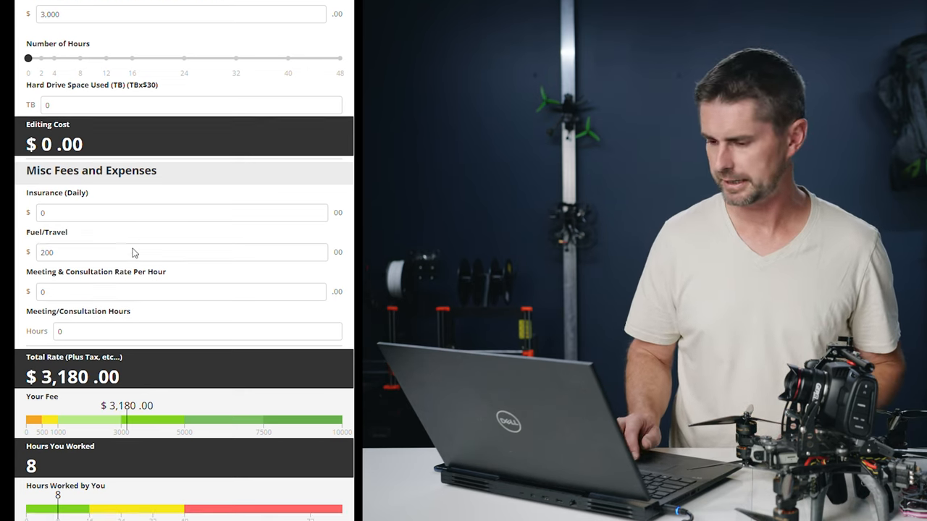
pyautogui.scroll(-3)
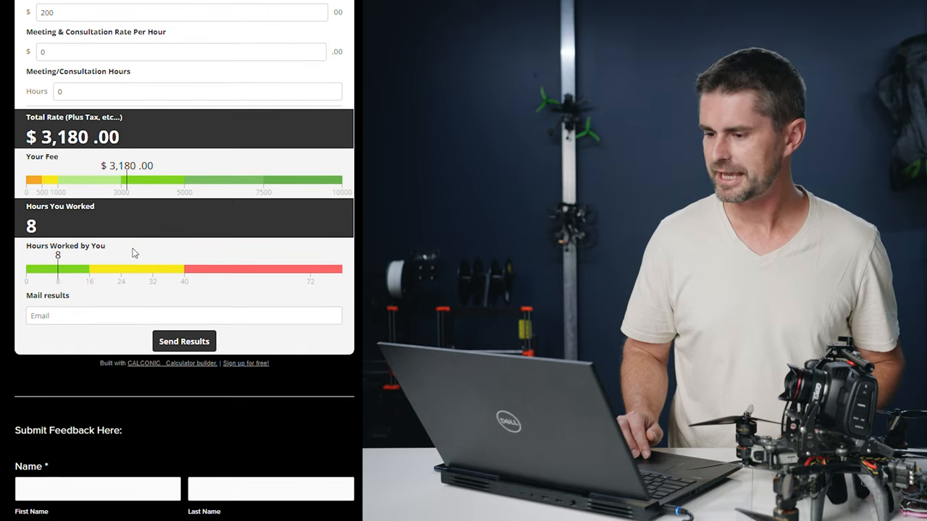